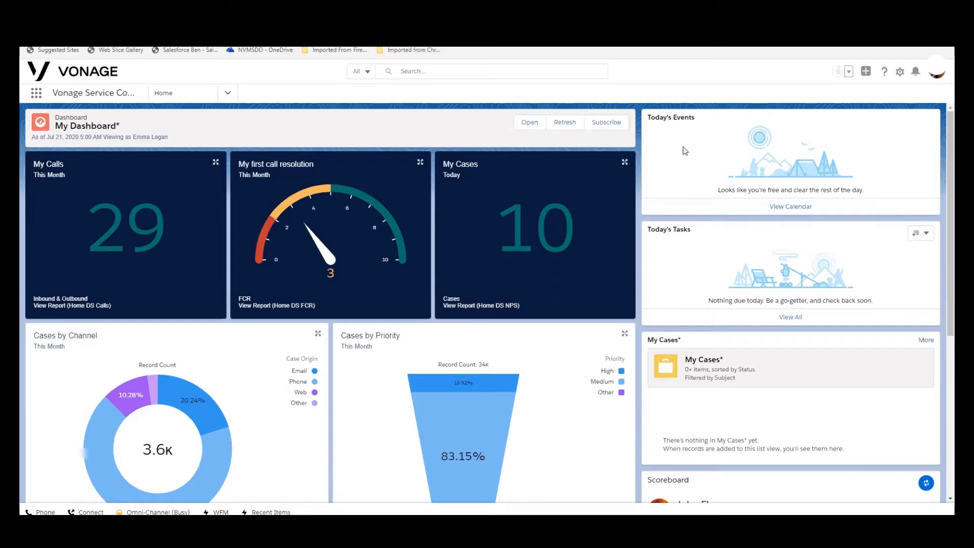
mouse_move(670, 140)
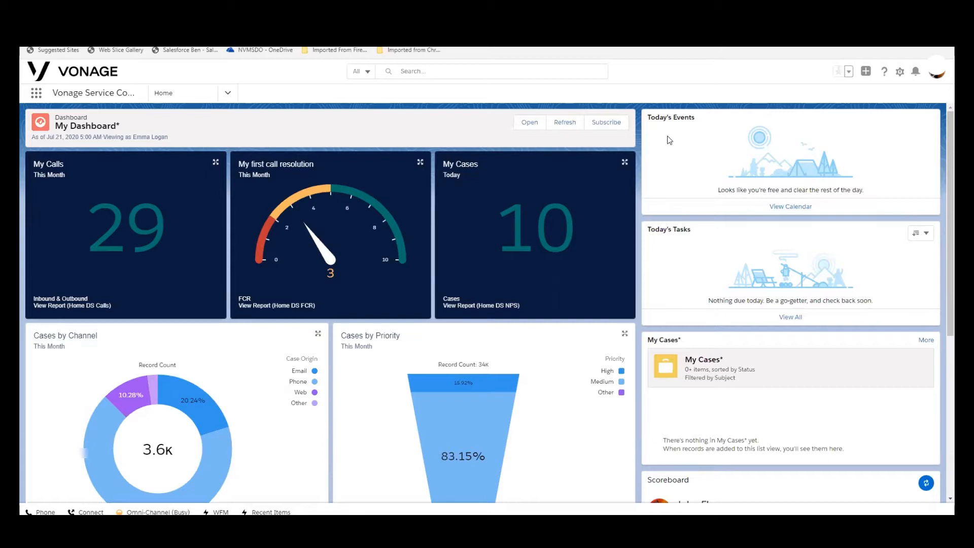
mouse_move(739, 264)
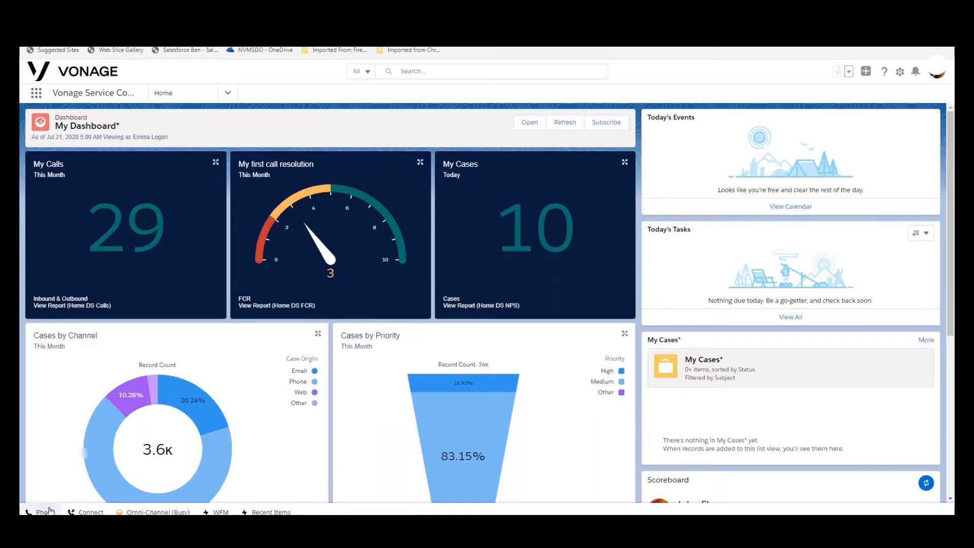
Open the Vonage softphone from the utility bar and show its Home agent overview
left_click(42, 512)
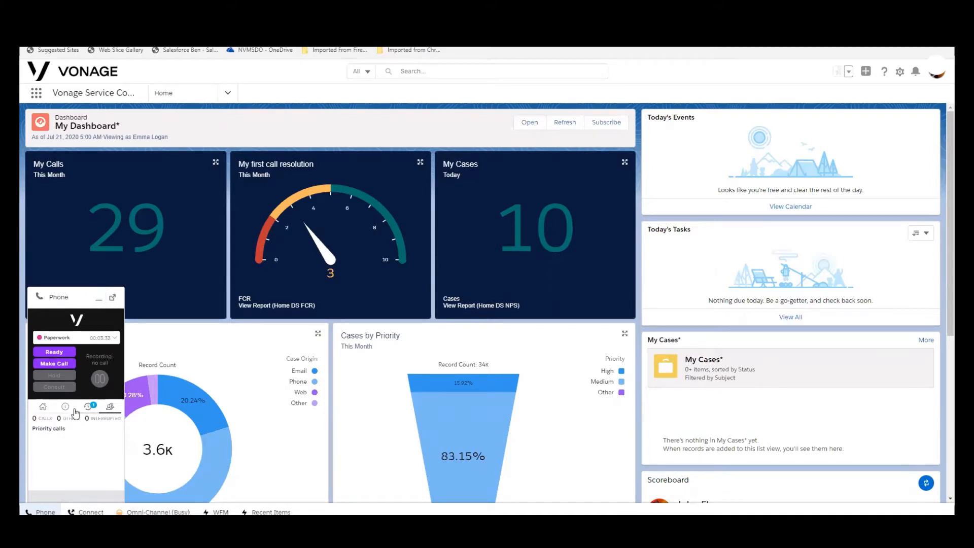
mouse_move(72, 446)
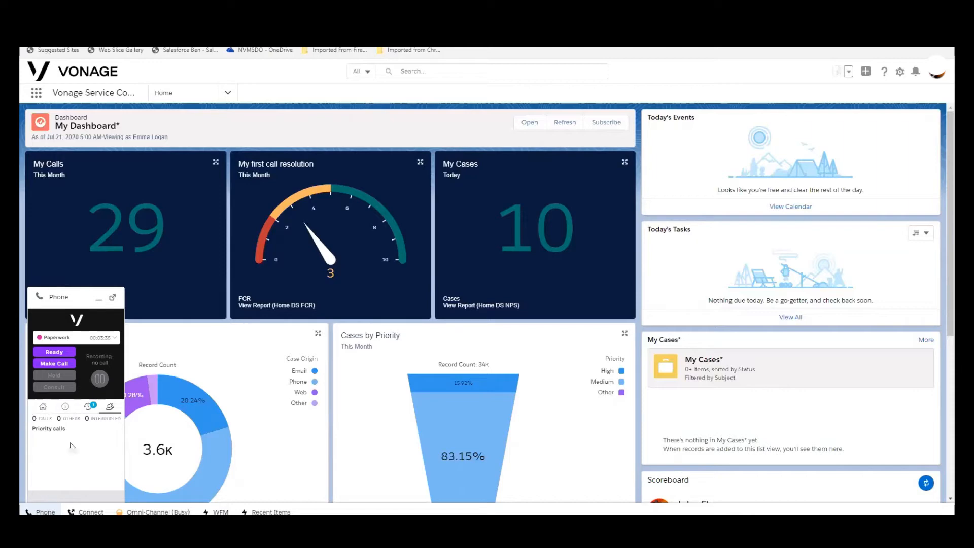
mouse_move(66, 418)
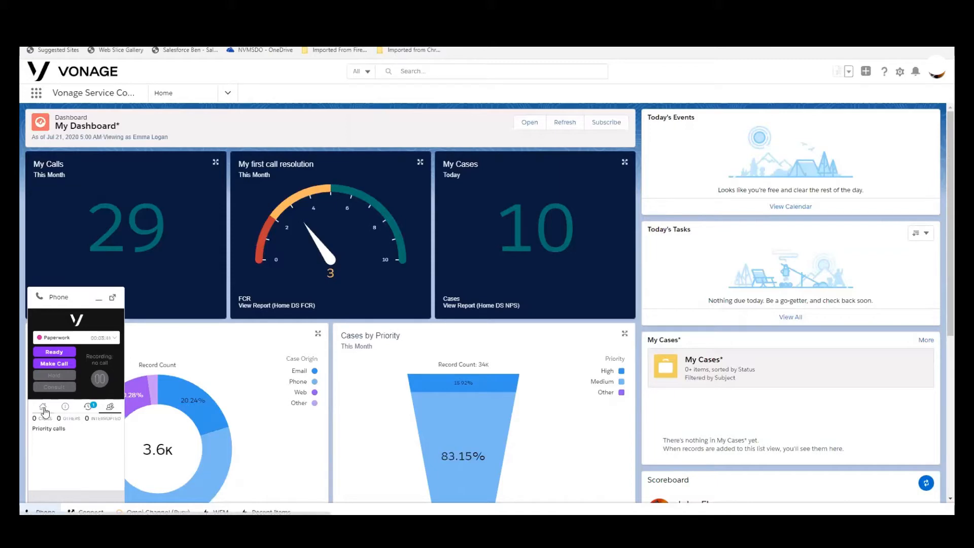
left_click(42, 406)
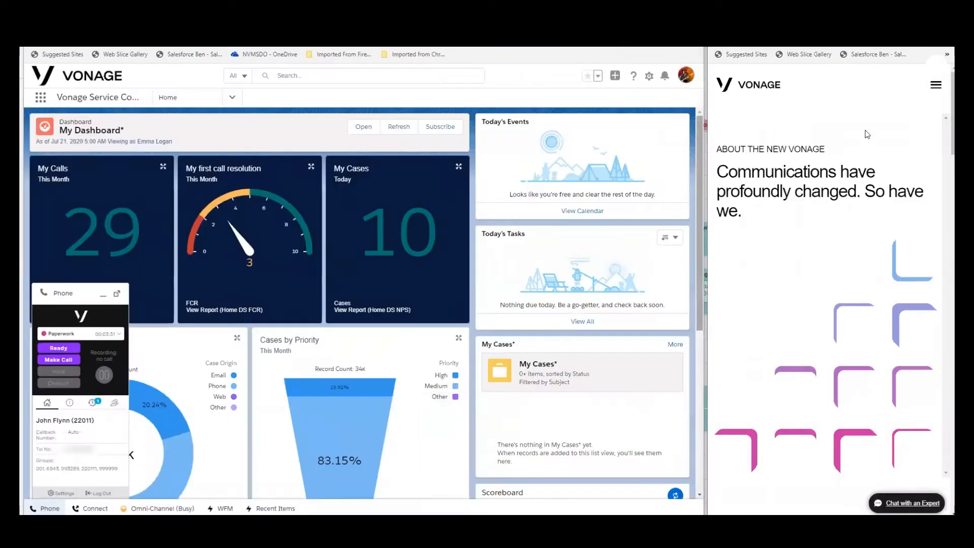
mouse_move(804, 280)
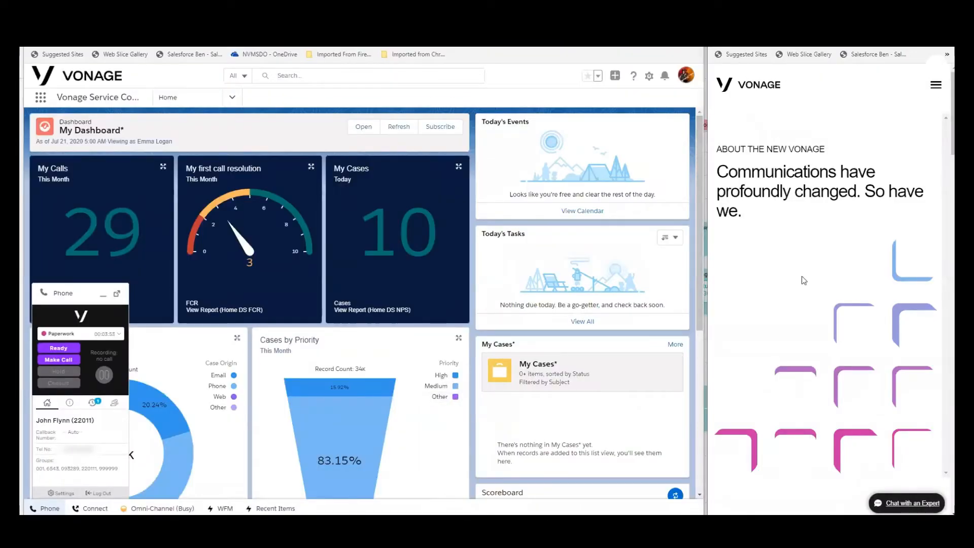
Open the 'Chat with an Expert' form and enter the visitor's first and last name
left_click(907, 503)
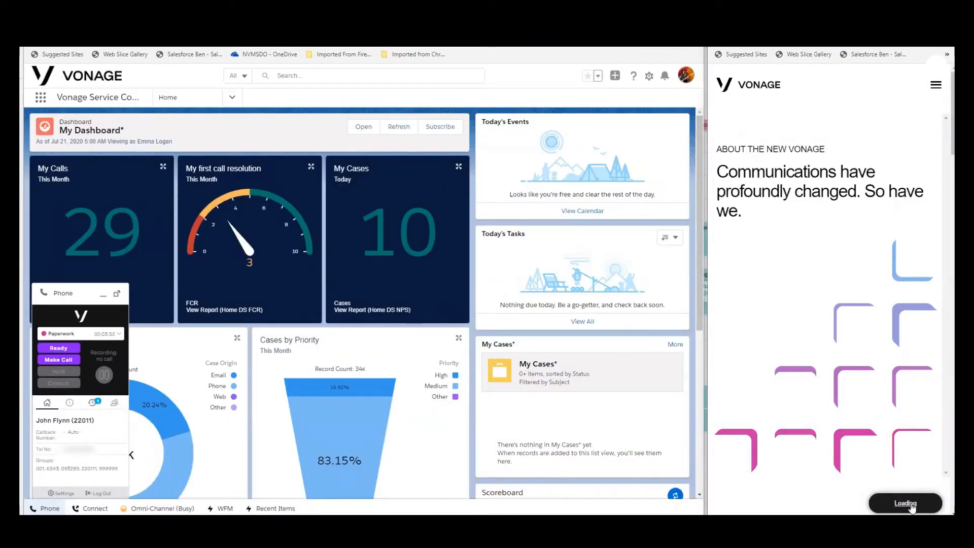
left_click(905, 504)
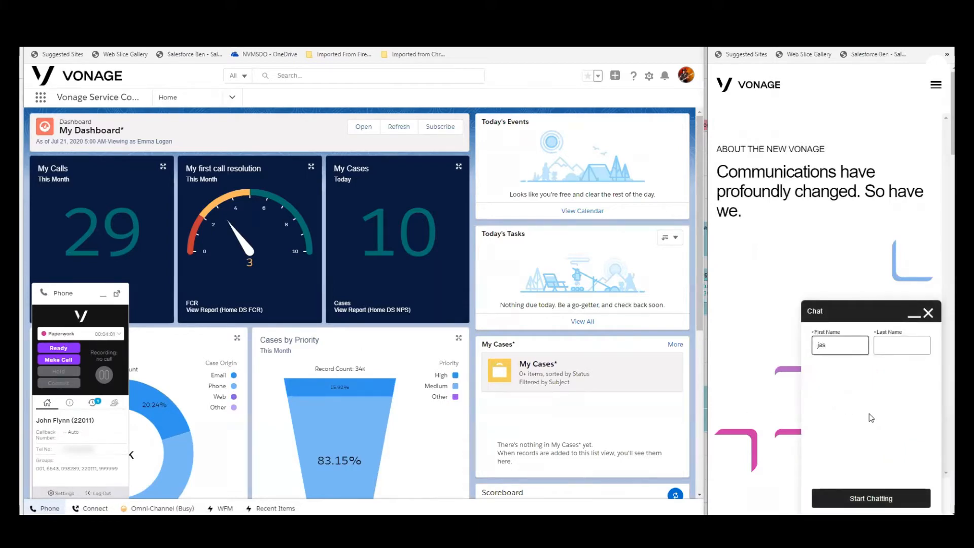
type("on")
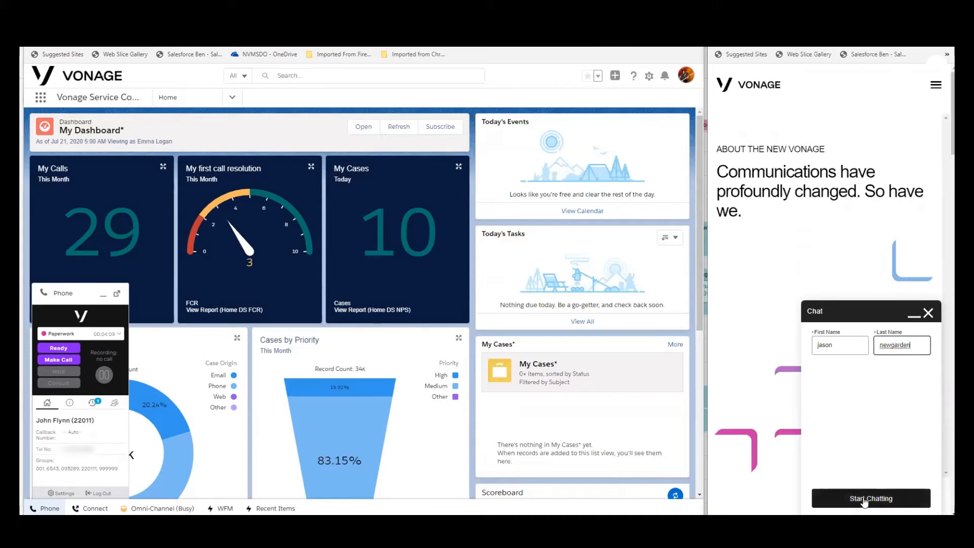
Start the chat session and choose Product Help from the chat bot
left_click(870, 498)
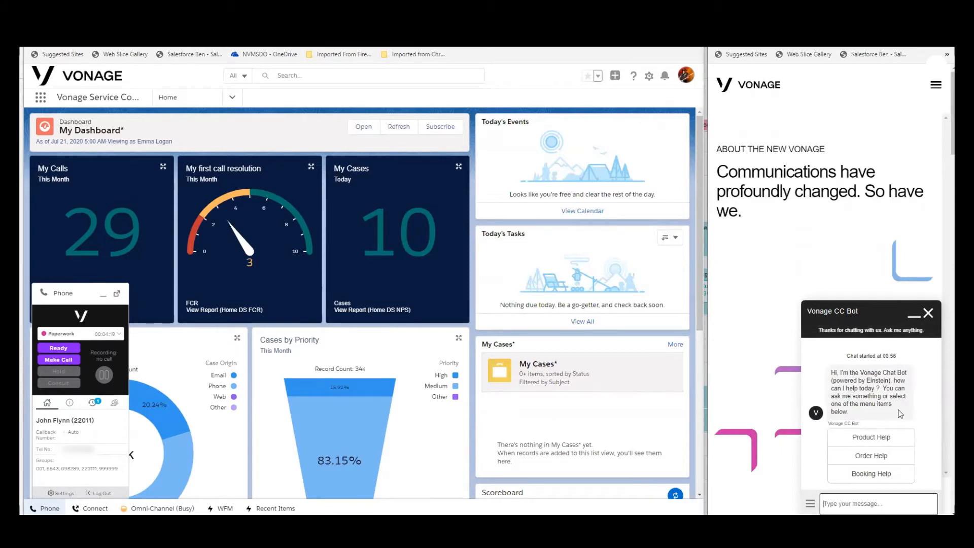
left_click(871, 437)
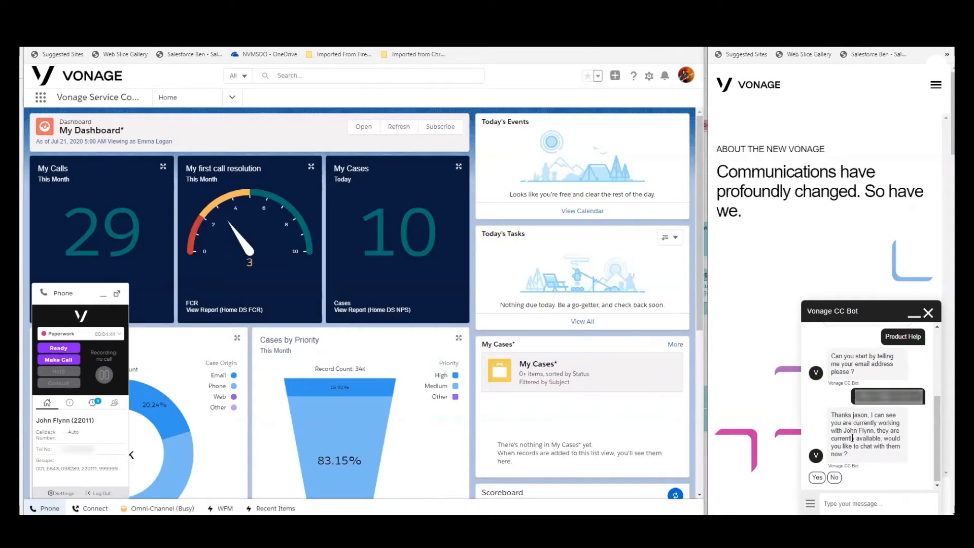
mouse_move(792, 459)
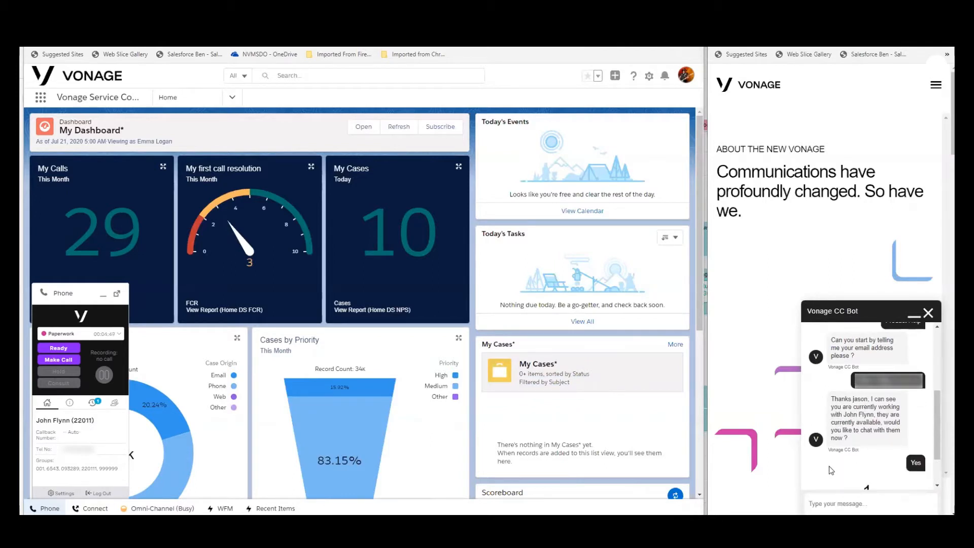
mouse_move(183, 457)
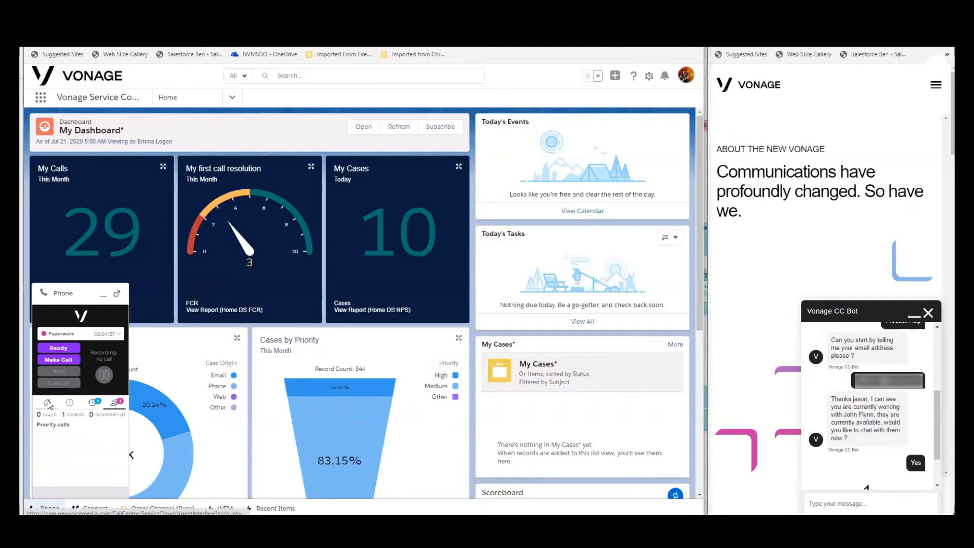
Show the softphone's Priority calls list and wait for the Diamond call
left_click(47, 402)
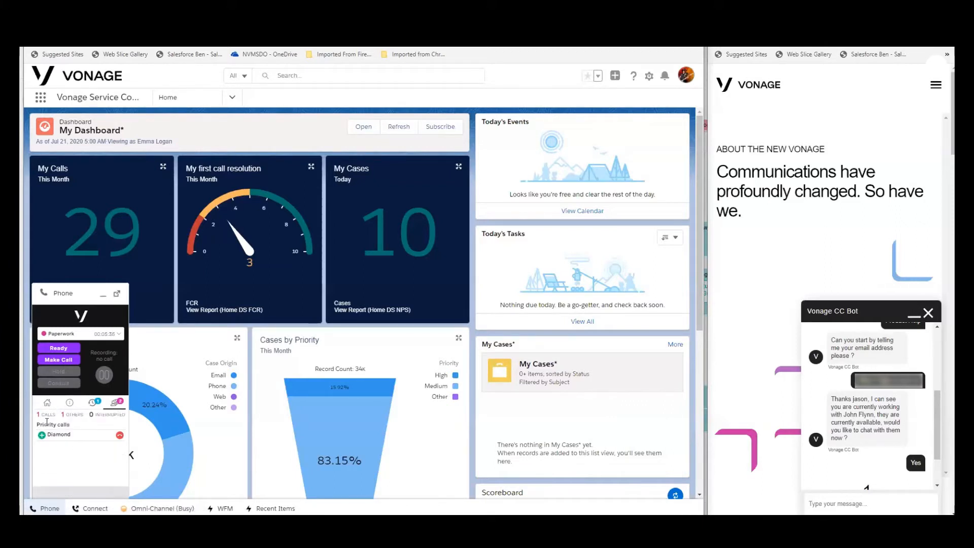
mouse_move(166, 459)
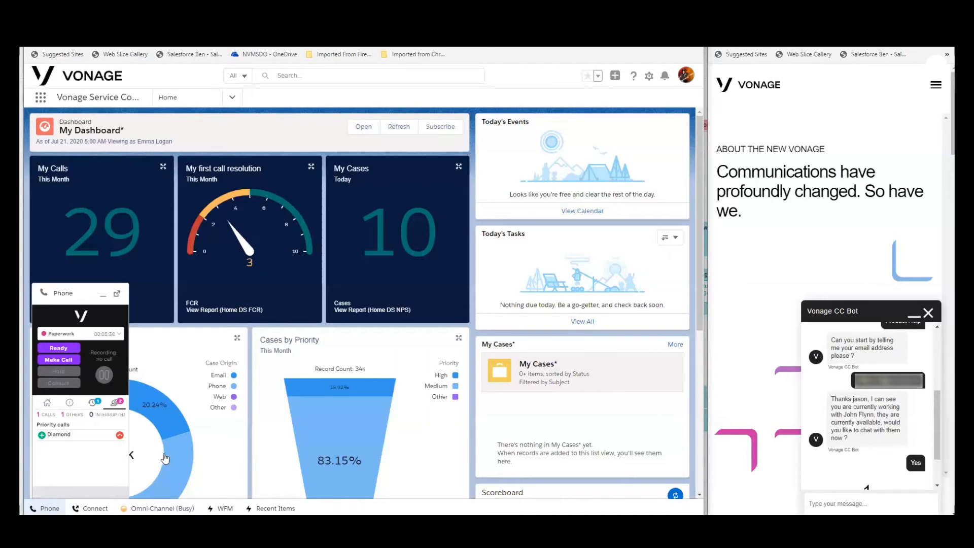
mouse_move(57, 423)
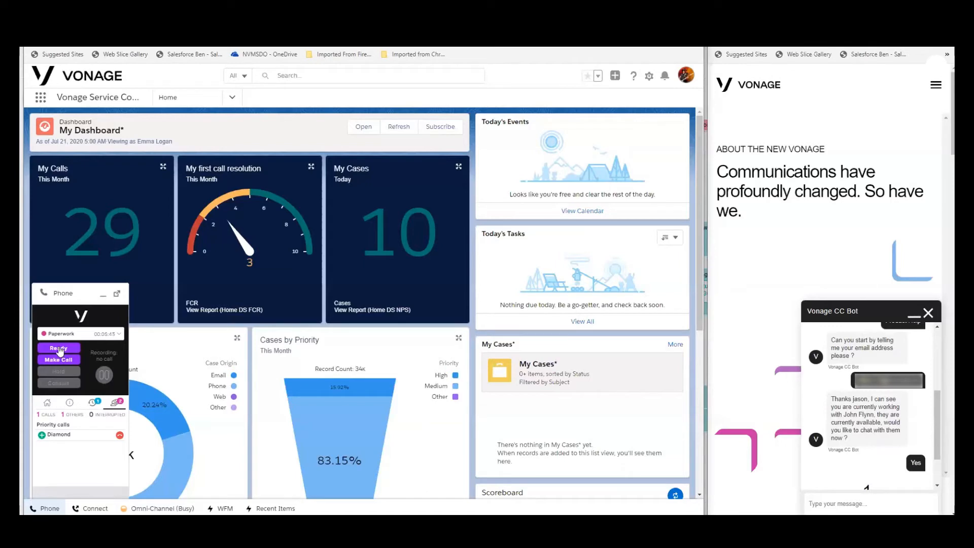
Go available, accept the incoming interaction and open the customer's contact record
left_click(58, 348)
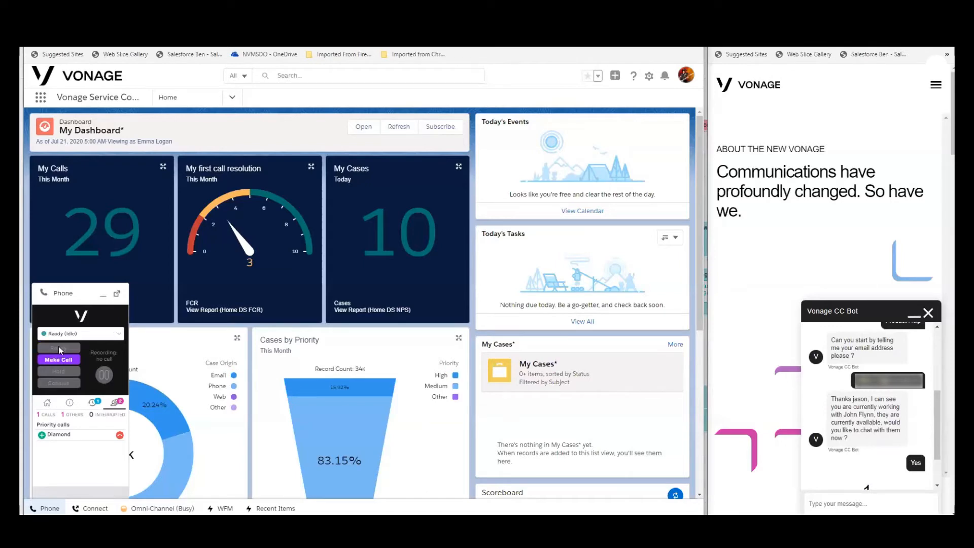
left_click(58, 359)
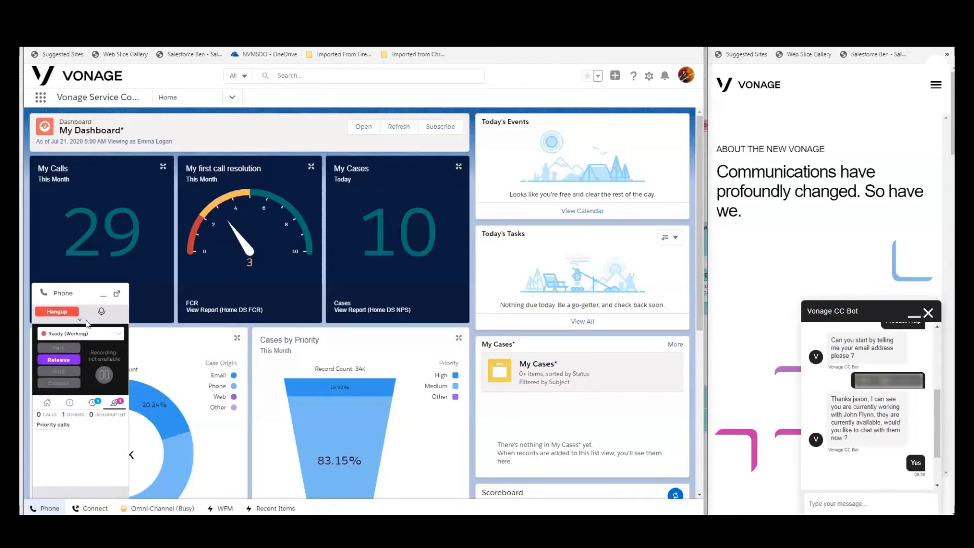
left_click(101, 311)
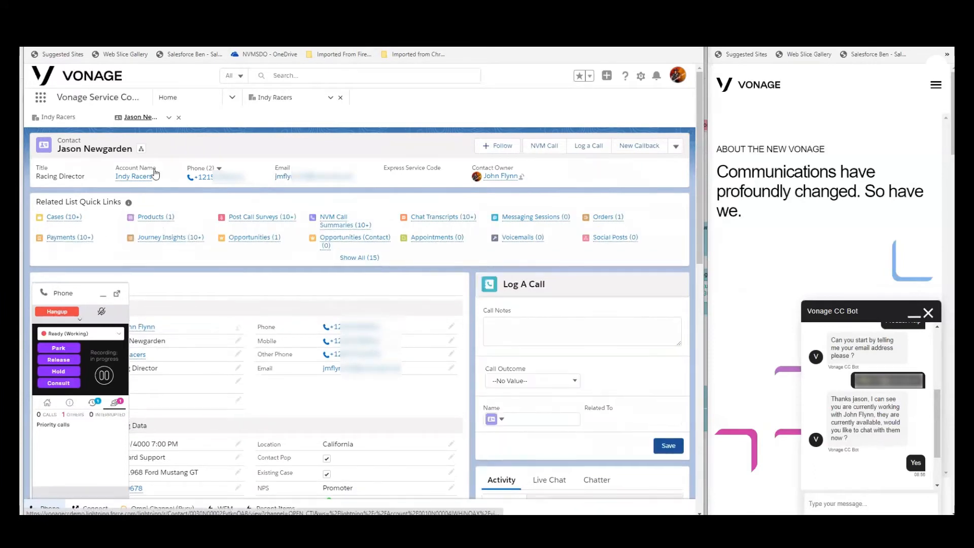
left_click(532, 420)
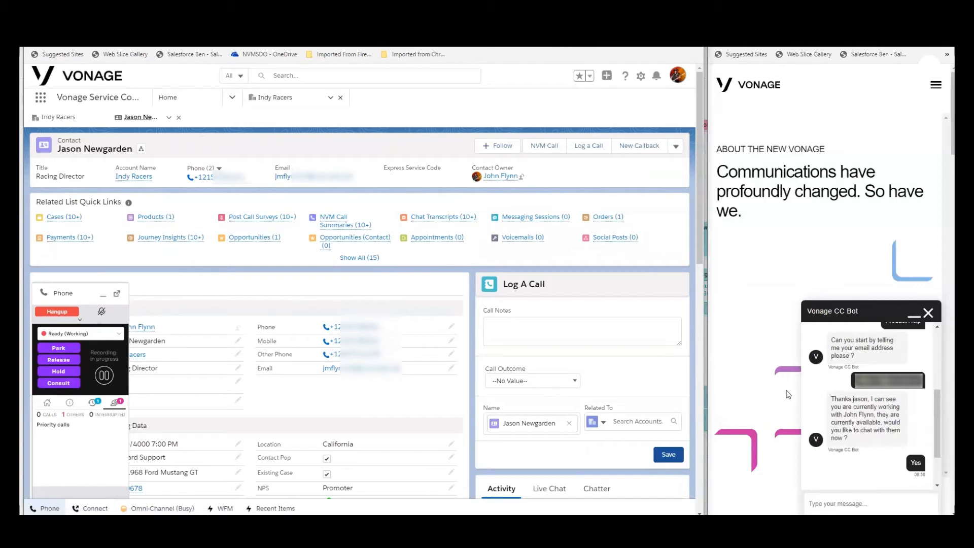
Enter call notes 'wants pricing' with call outcome Product Question
left_click(582, 331)
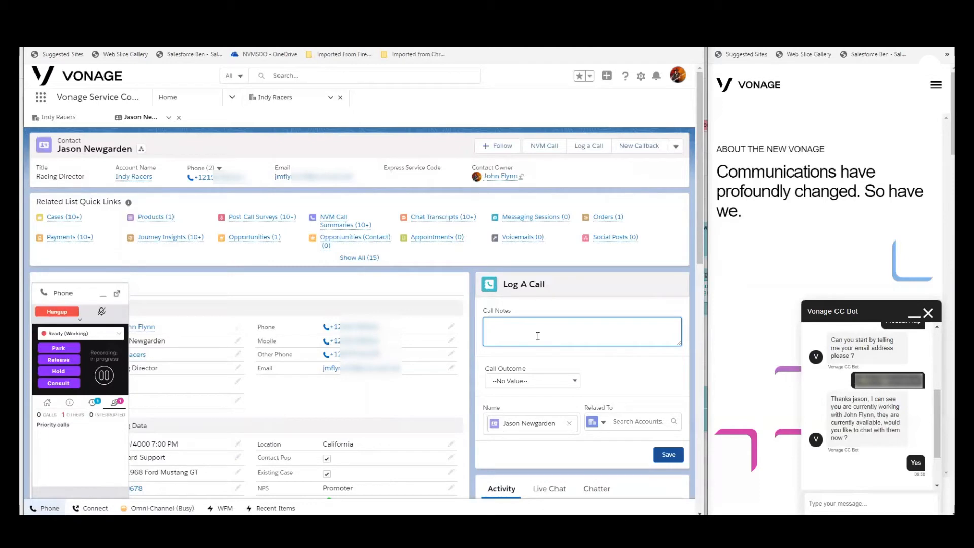
type("wants p")
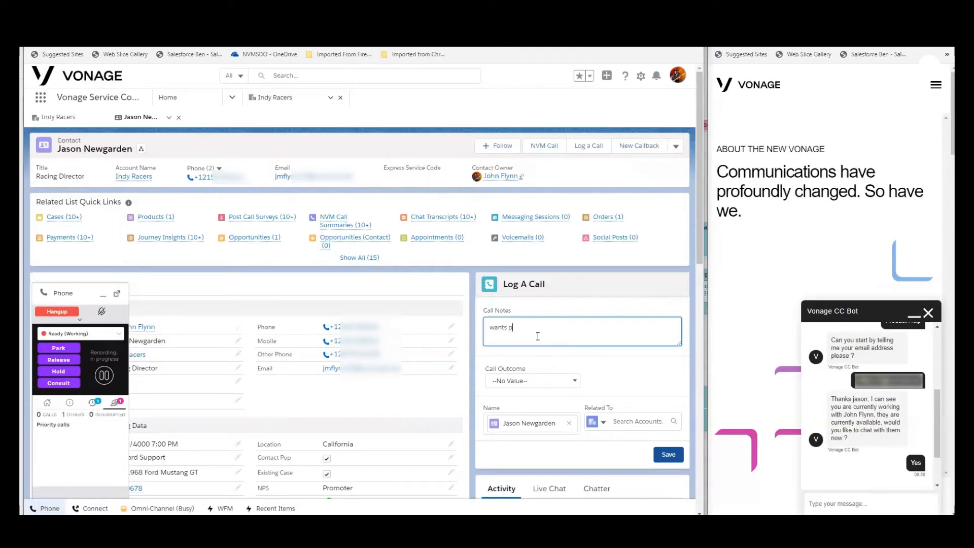
type("ricing")
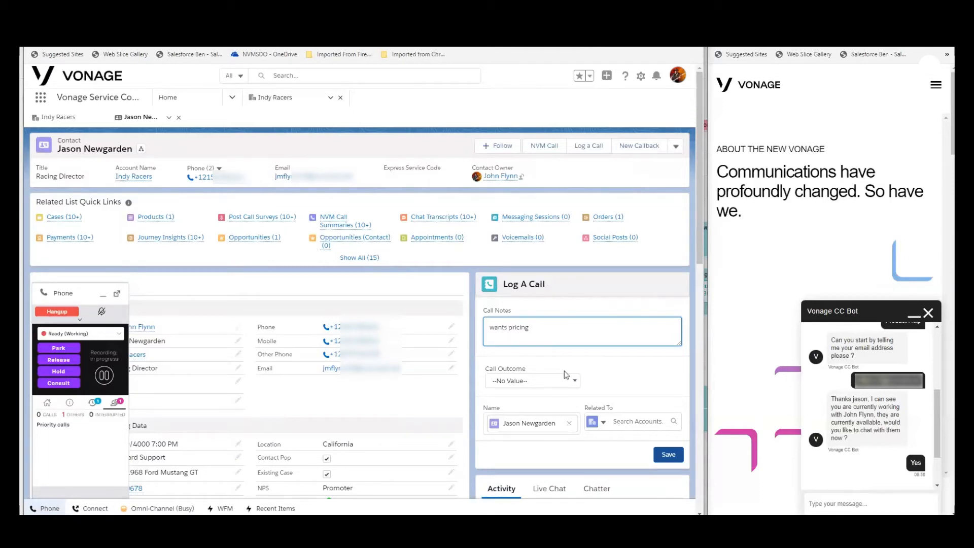
left_click(531, 380)
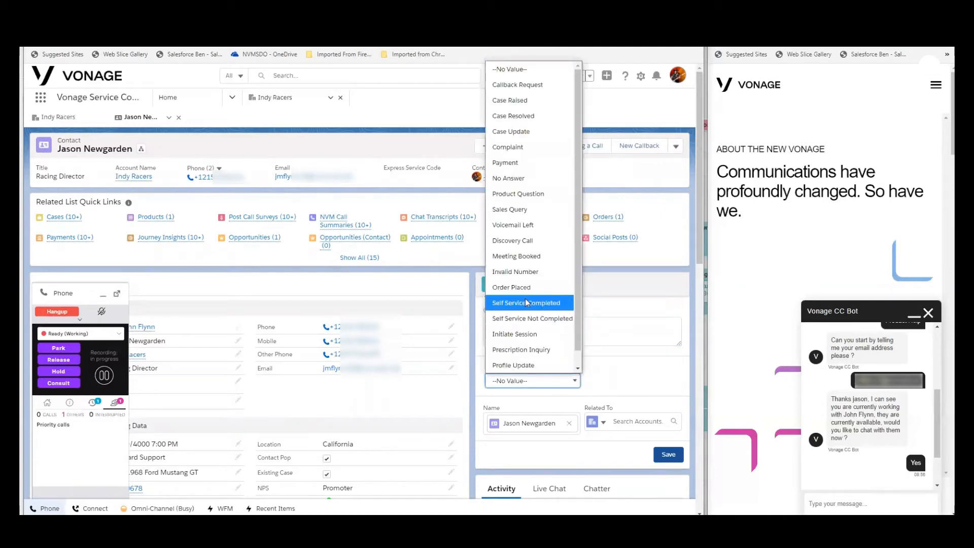
mouse_move(518, 193)
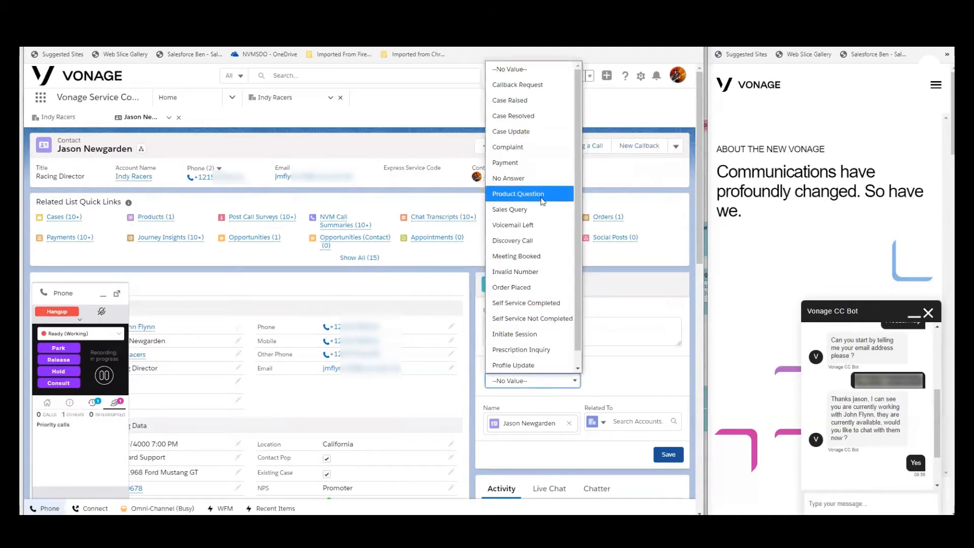
left_click(518, 193)
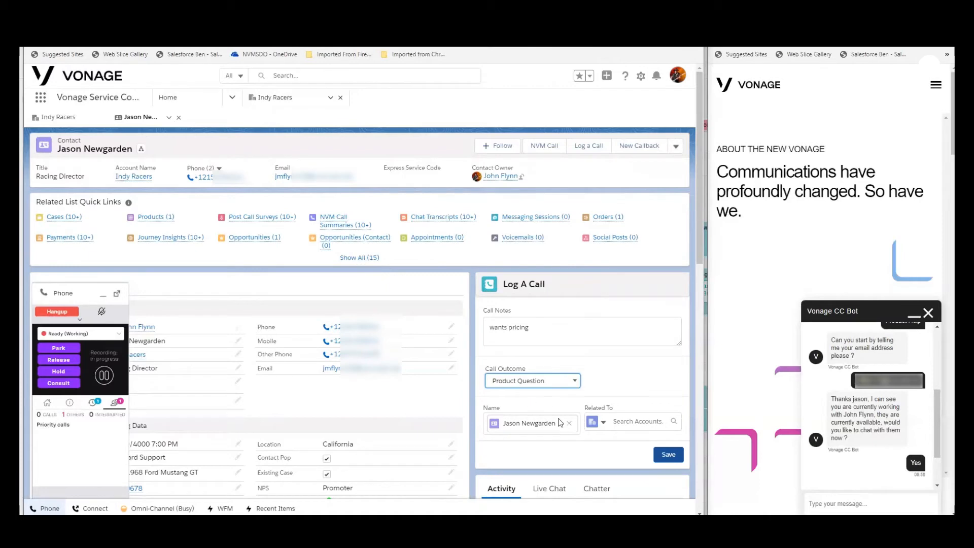
left_click(596, 422)
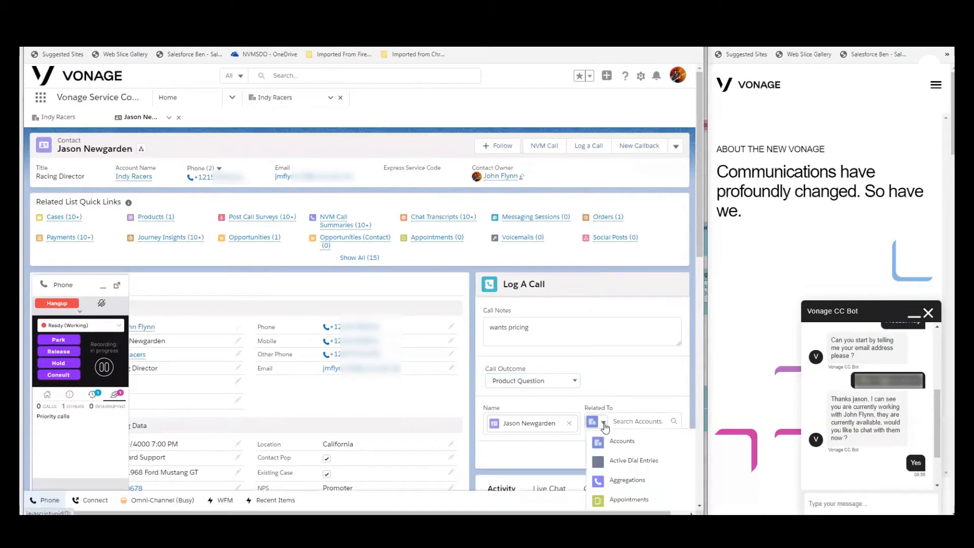
scroll("down", 3)
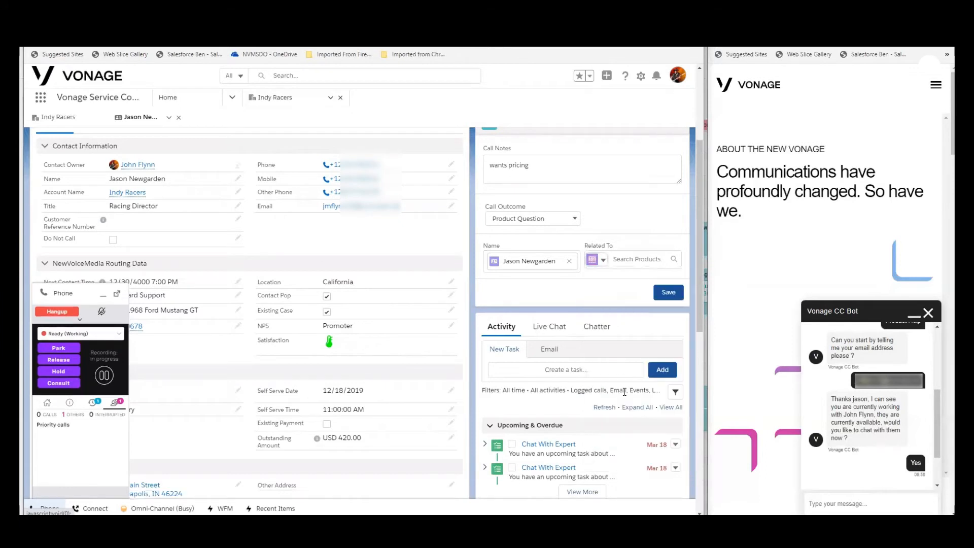
left_click(637, 259)
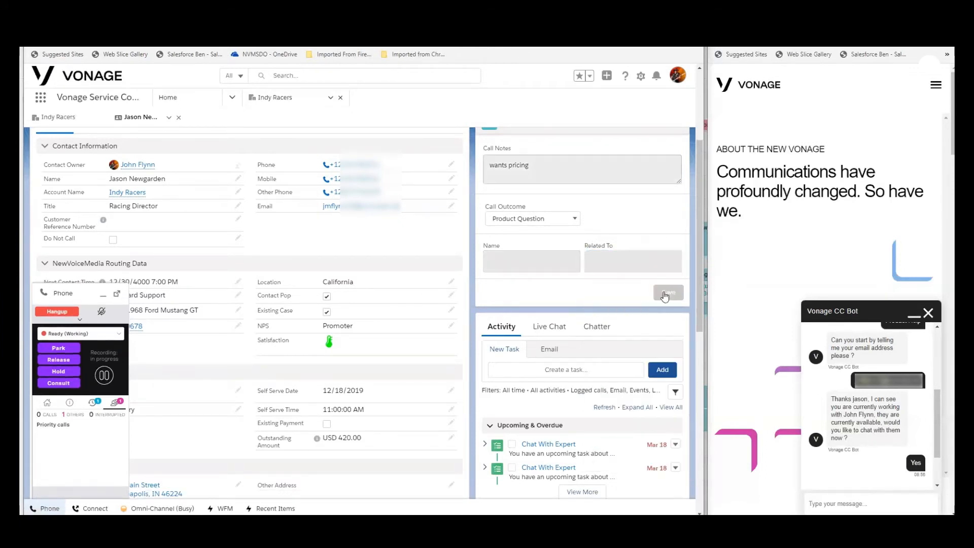
left_click(668, 293)
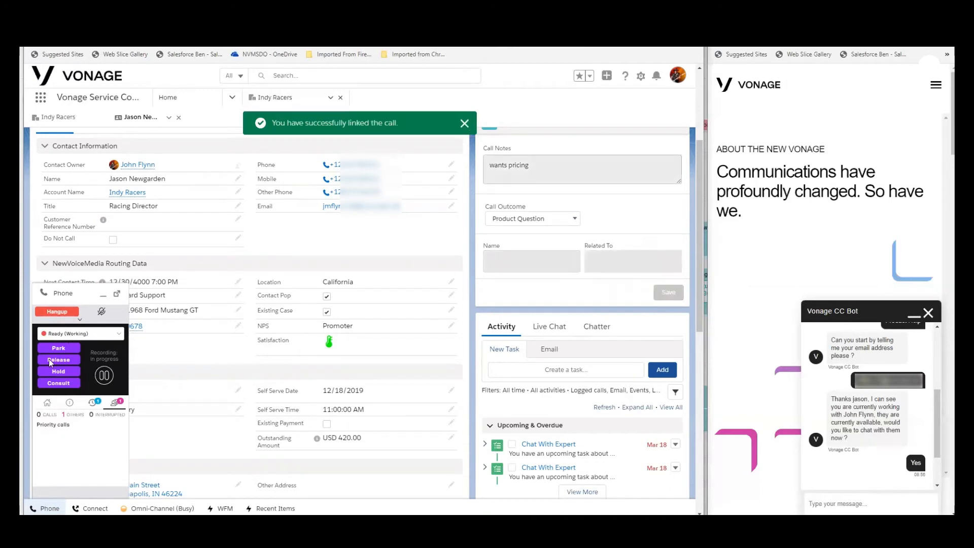
Release the finished phone call and accept web chat 00004201 from Omni-Channel
left_click(667, 292)
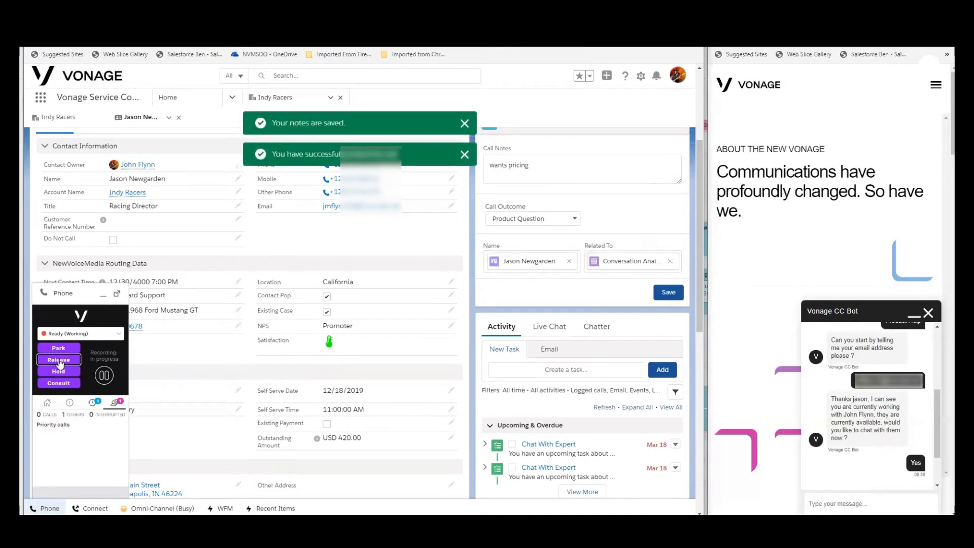
left_click(58, 360)
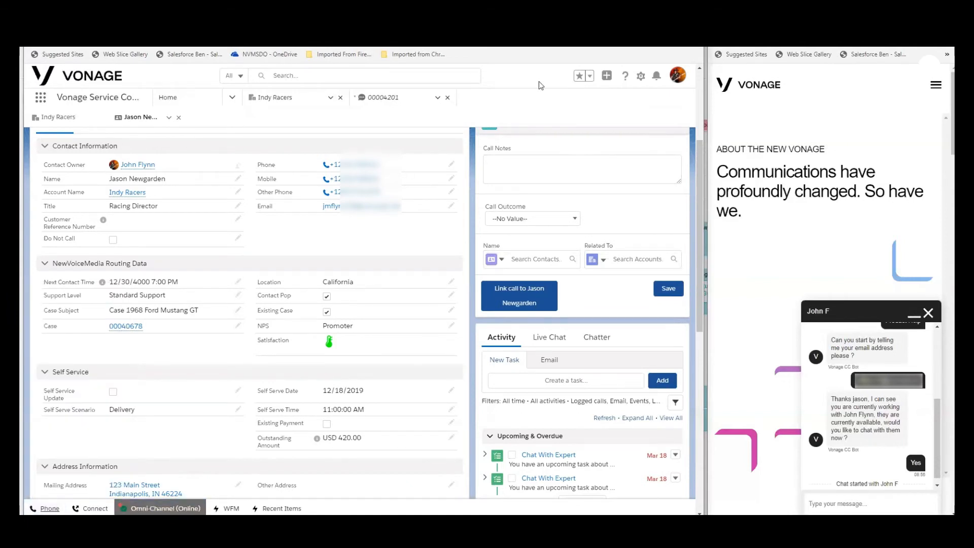
left_click(163, 508)
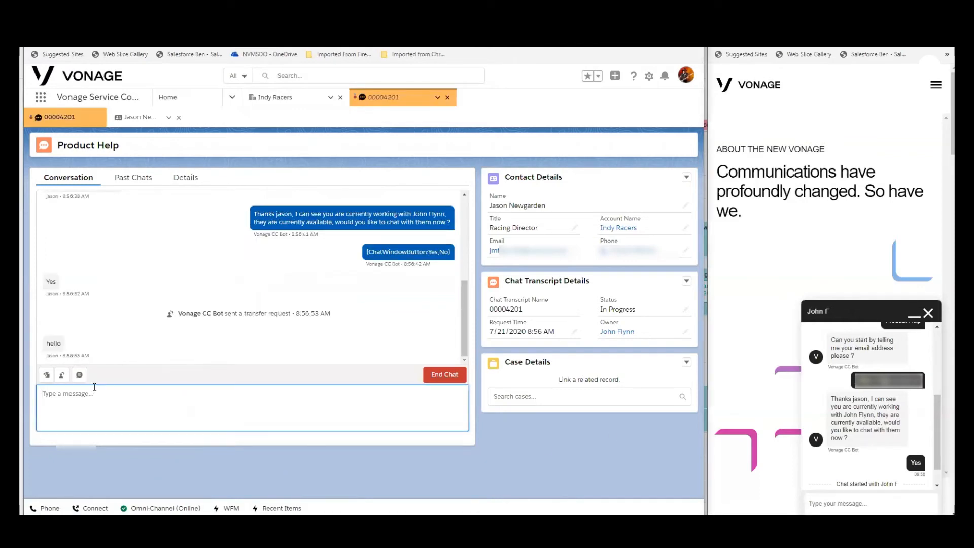
Send the customer the chat reply 'how can i help you'
type("how can")
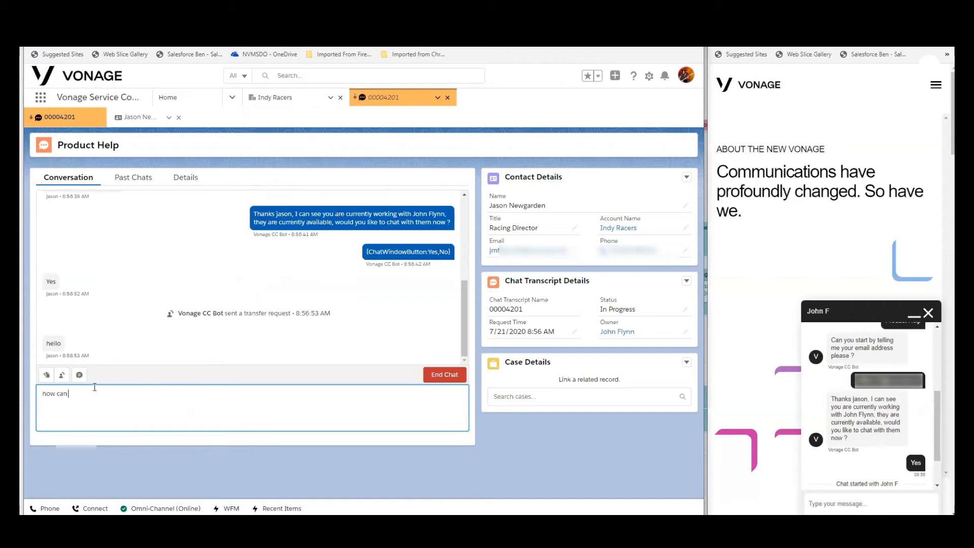
type("i help")
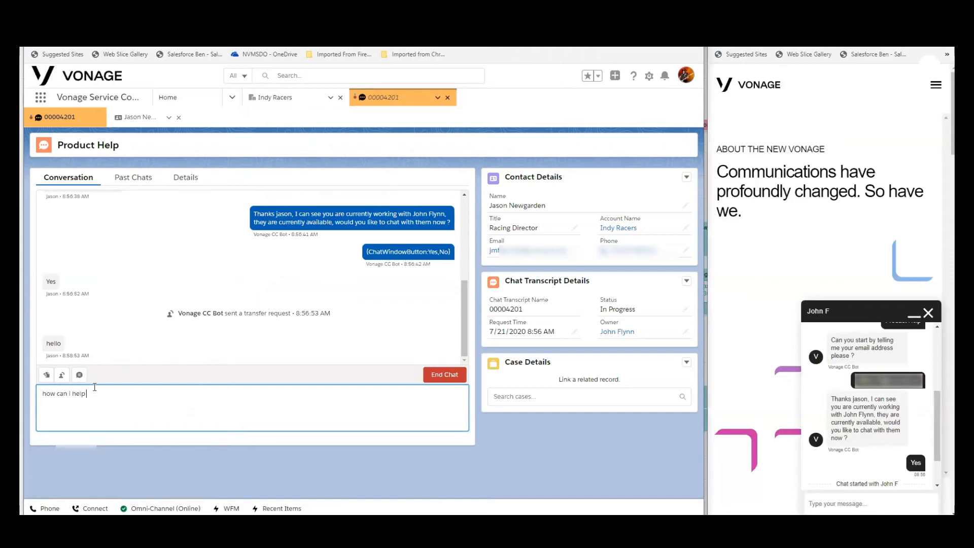
type("you")
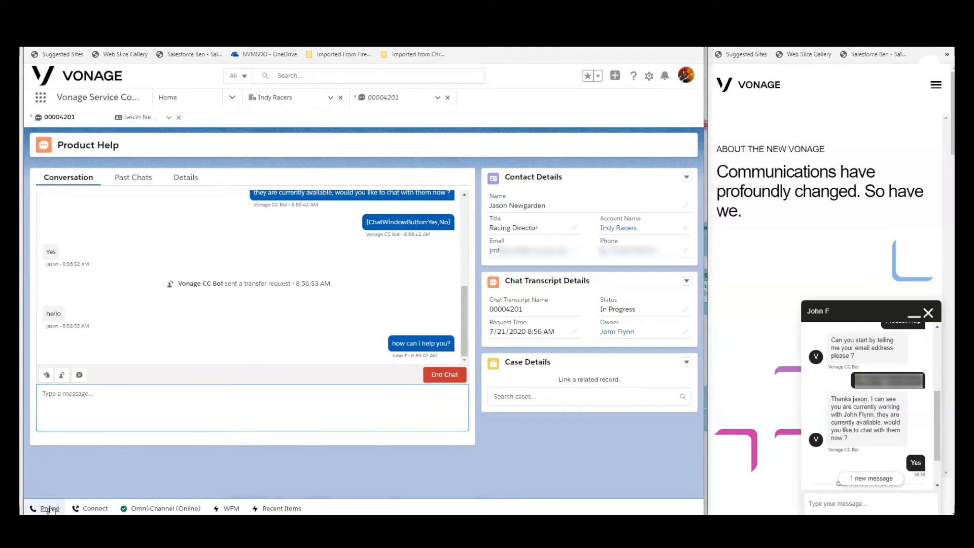
left_click(49, 509)
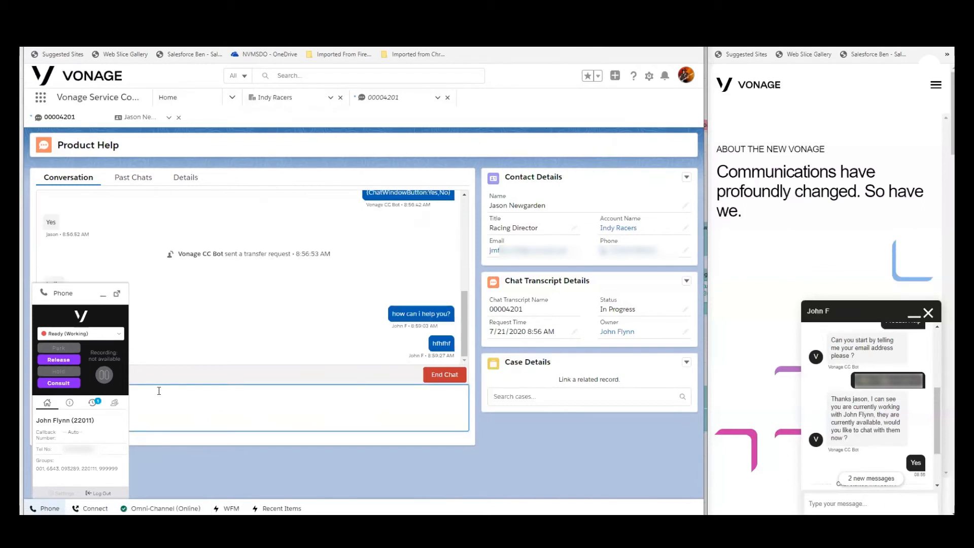
left_click(870, 504)
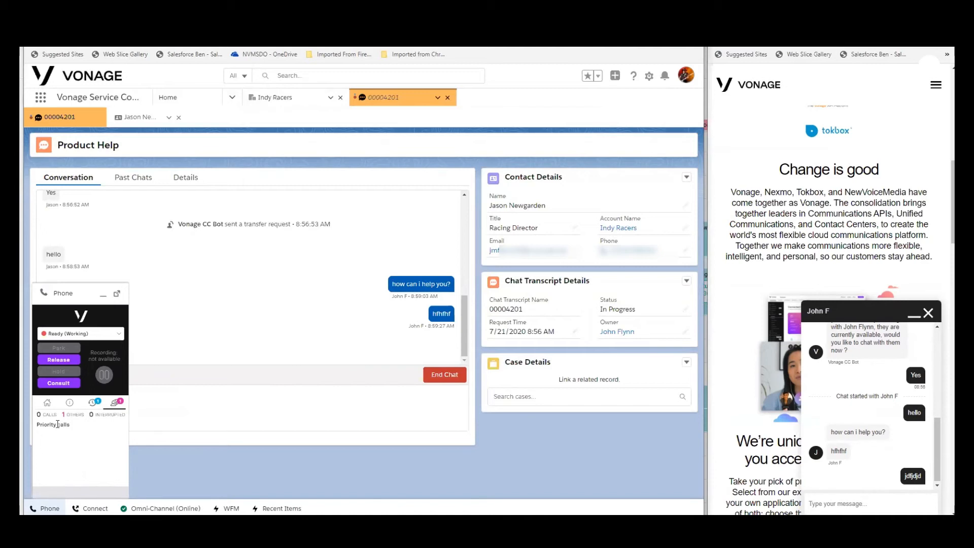
mouse_move(119, 430)
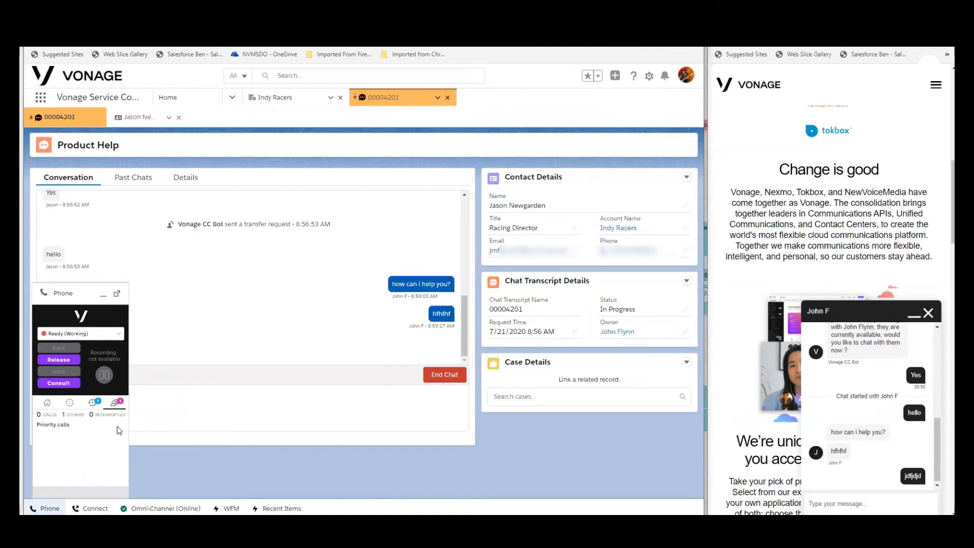
mouse_move(144, 449)
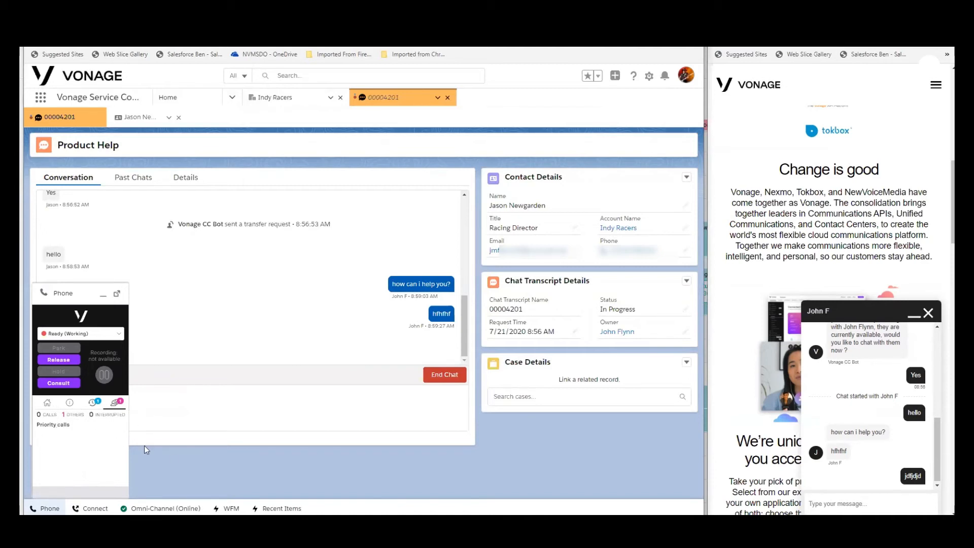
mouse_move(257, 463)
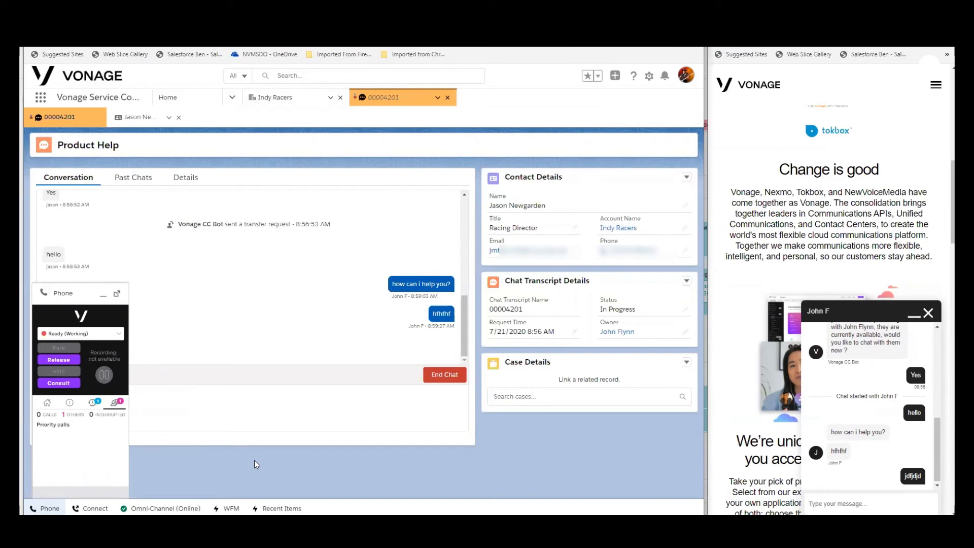
mouse_move(445, 374)
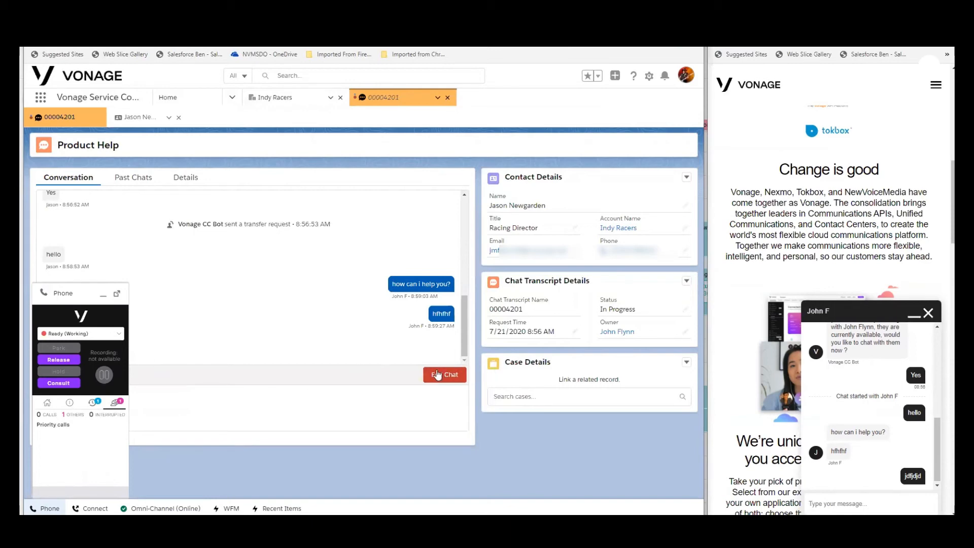
End the chat with Jason, confirm End Chat, and release the agent in the softphone
left_click(444, 374)
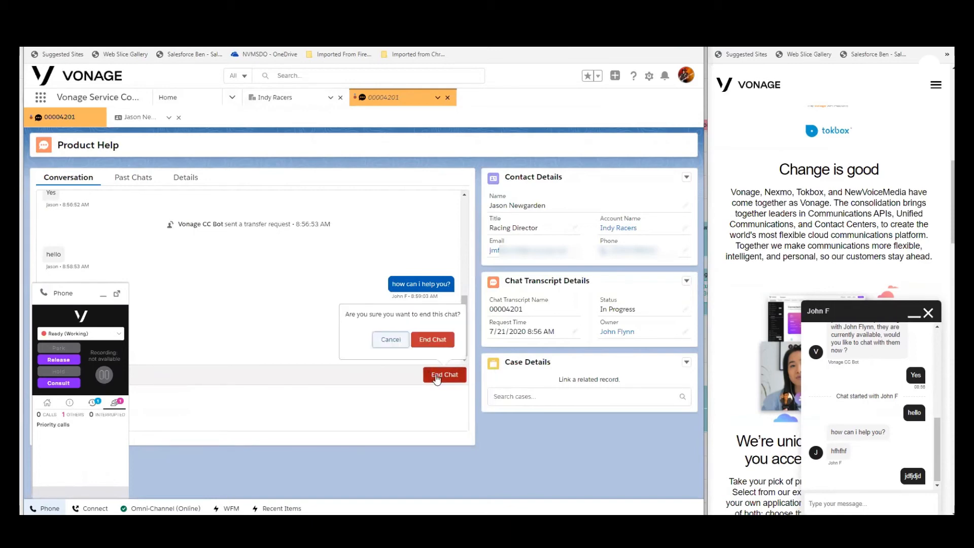
left_click(432, 340)
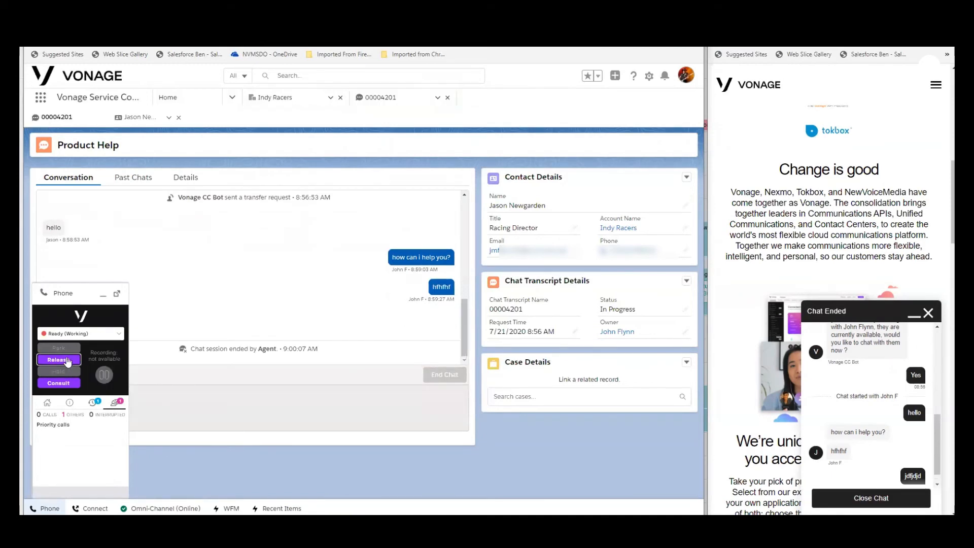
left_click(58, 359)
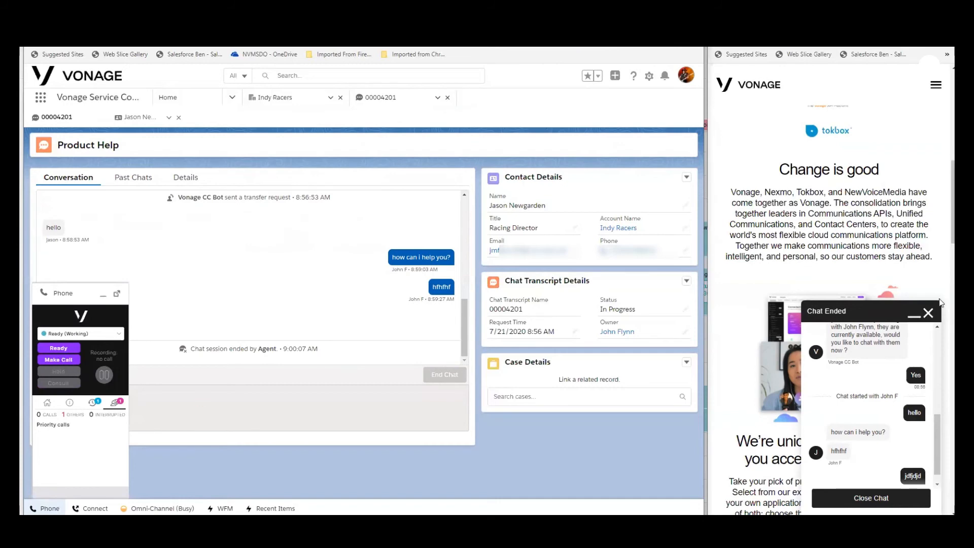
left_click(928, 313)
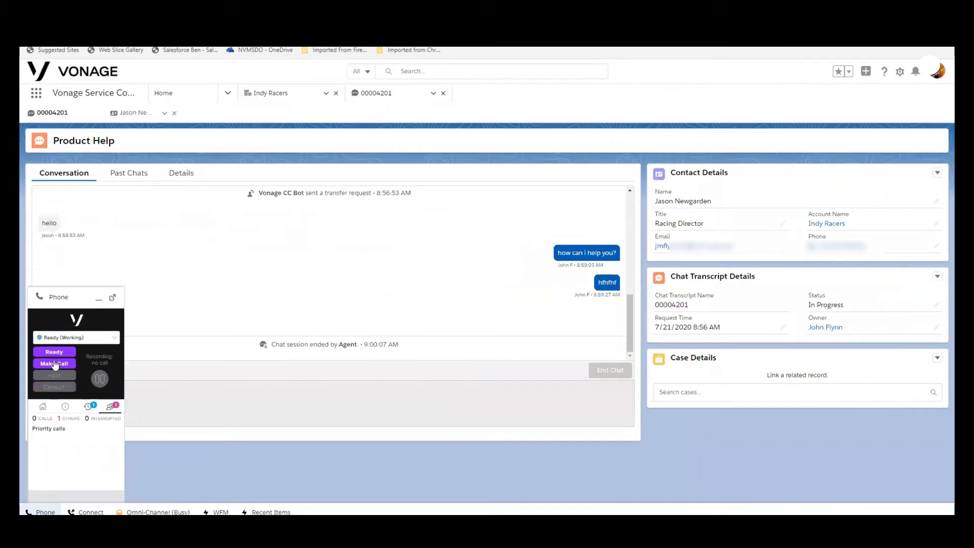
Open case 00040758 'My acct is frozen, please help' with Log A Call beside it
left_click(54, 352)
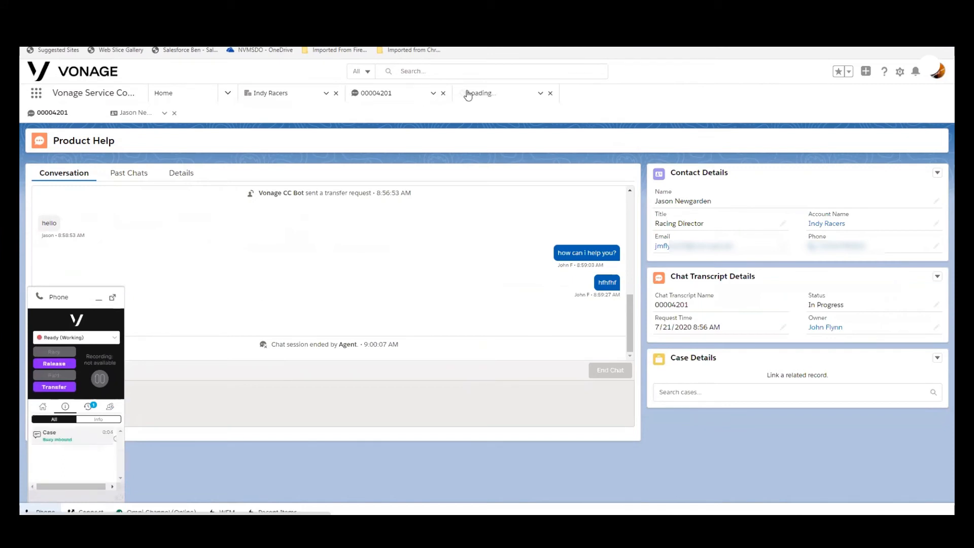
left_click(491, 92)
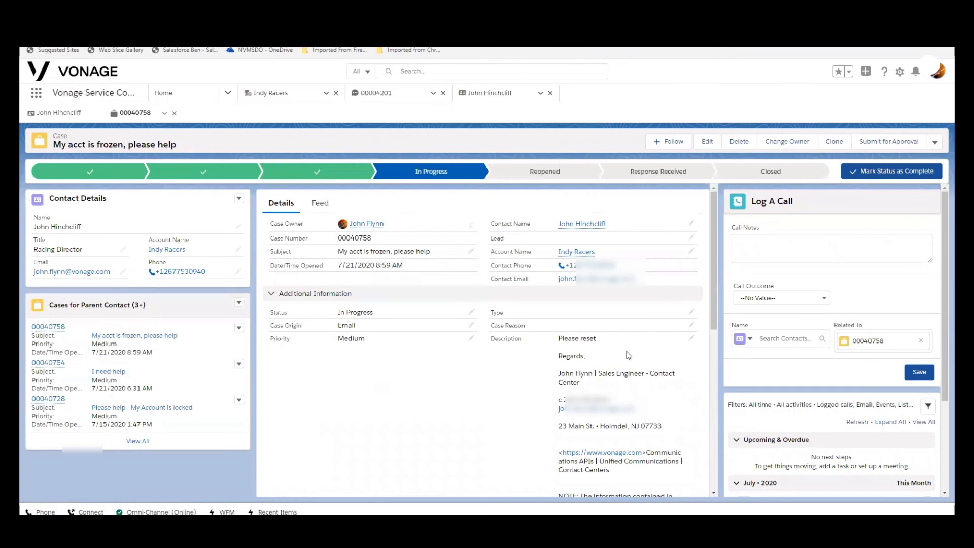
mouse_move(769, 267)
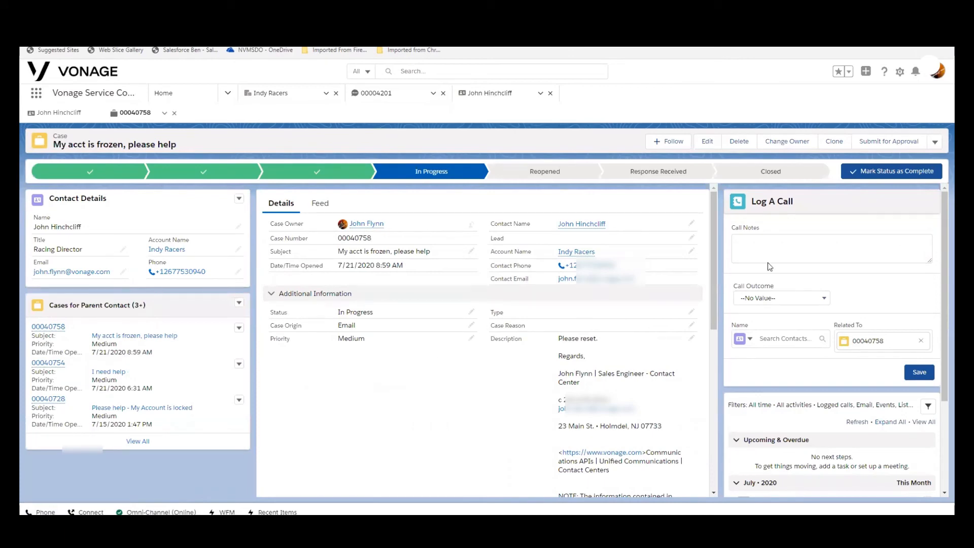
Log call notes 'acct reset - all good' with outcome Product Question on case 00040758
left_click(831, 248)
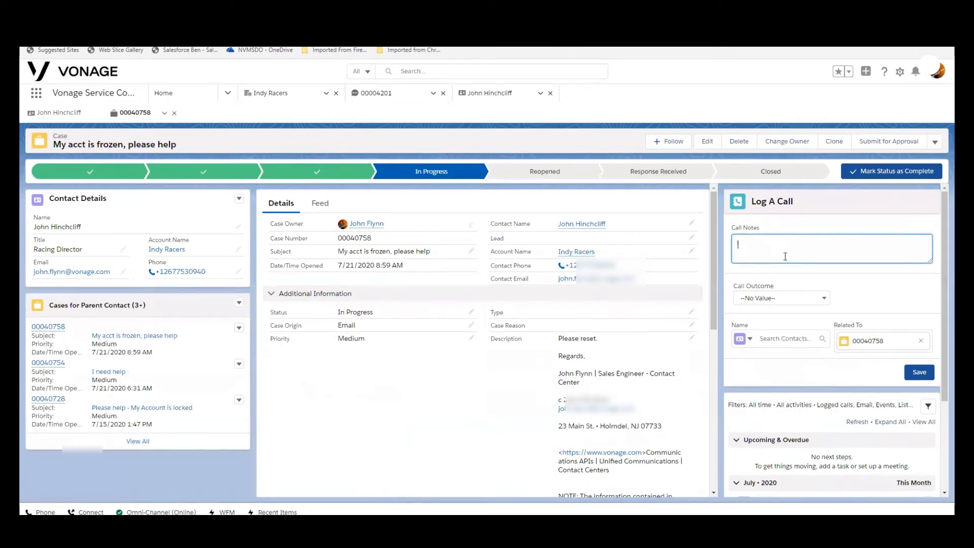
type("acct")
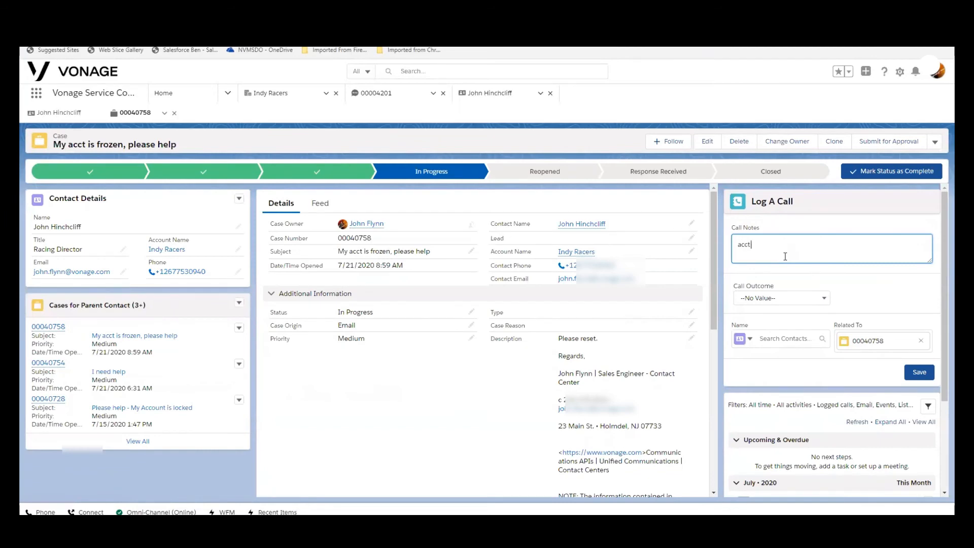
type("reset - a")
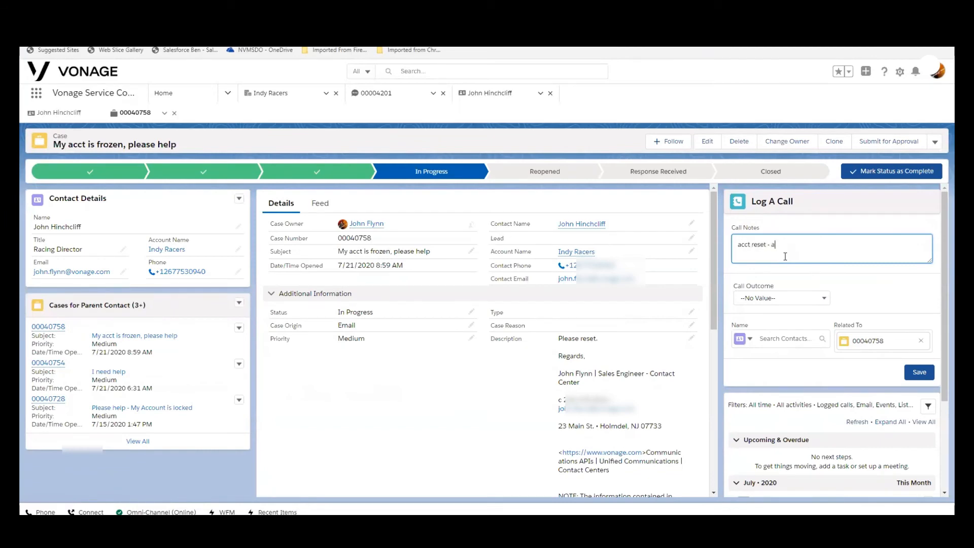
type("ll good")
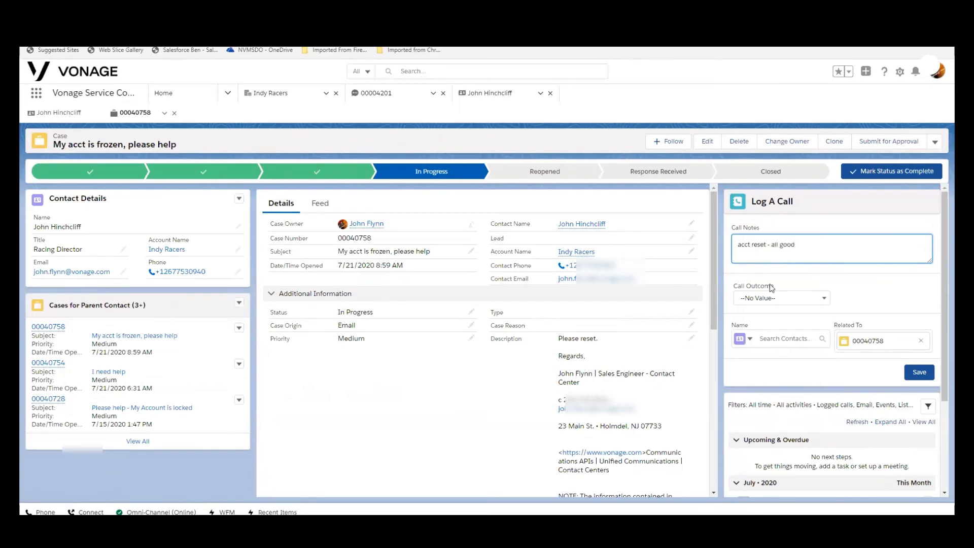
left_click(781, 298)
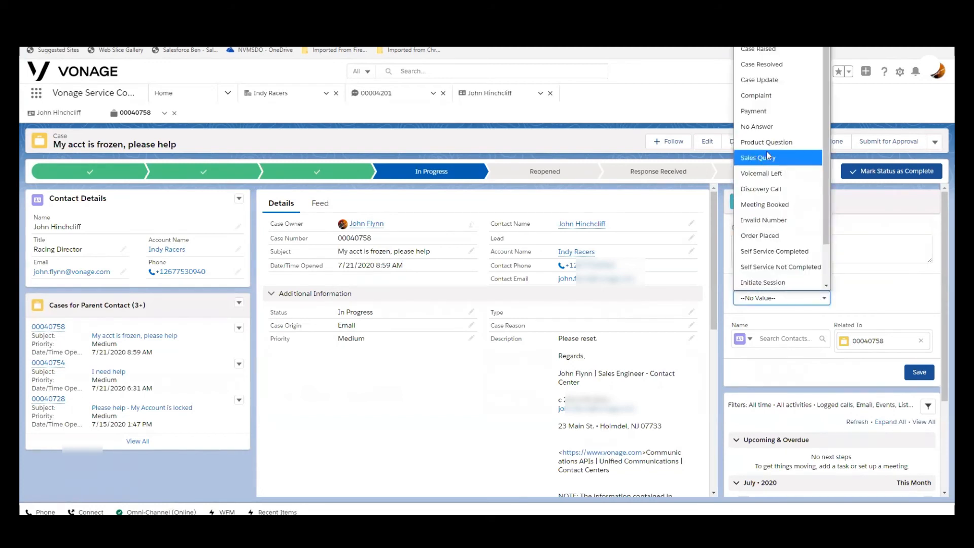
left_click(767, 141)
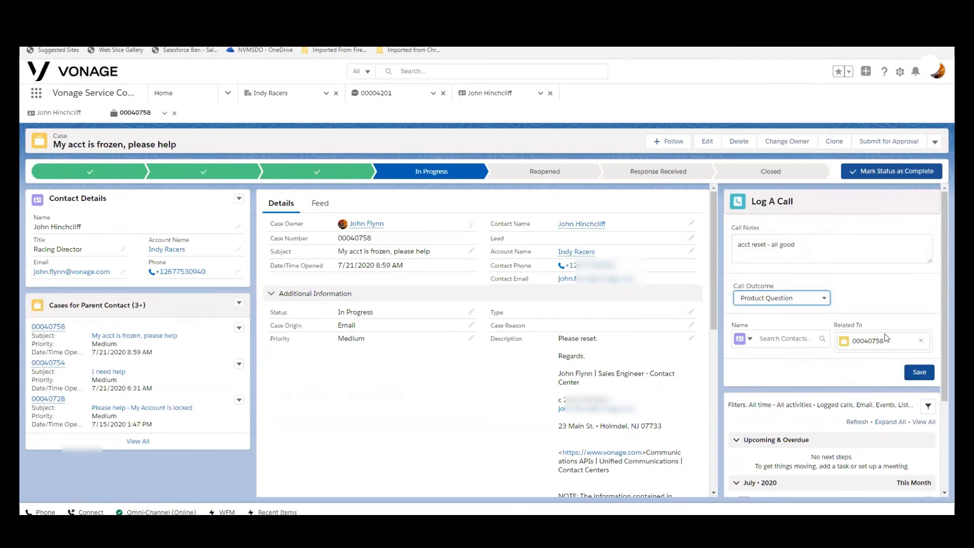
left_click(919, 372)
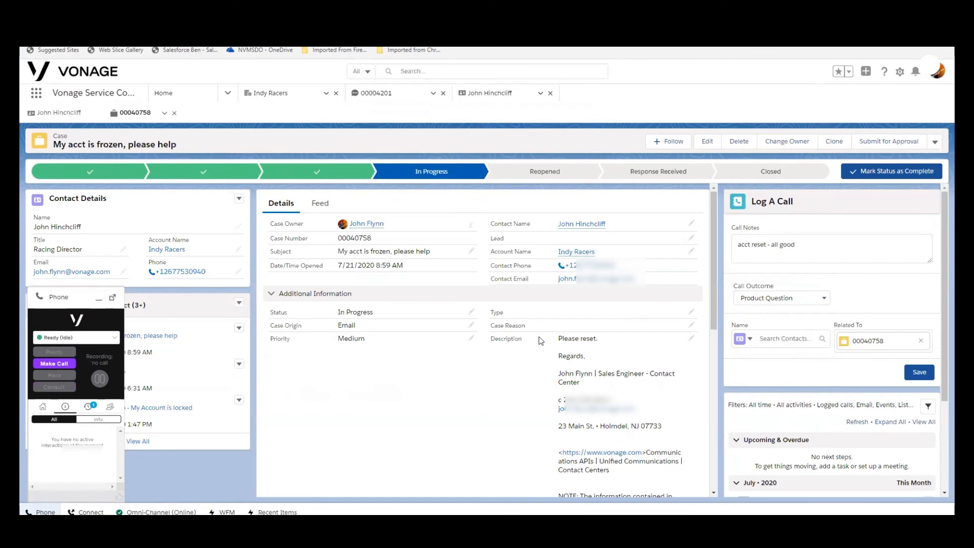
mouse_move(324, 423)
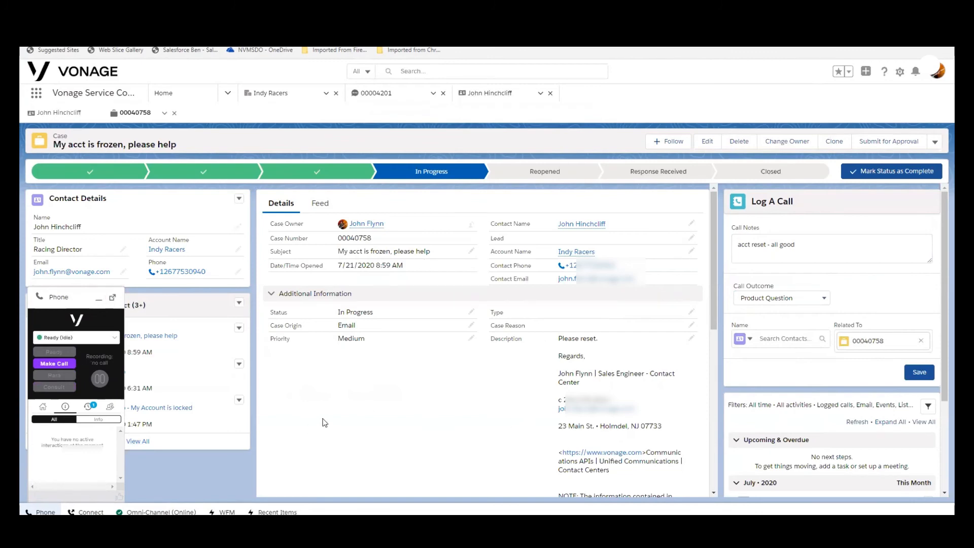
mouse_move(332, 433)
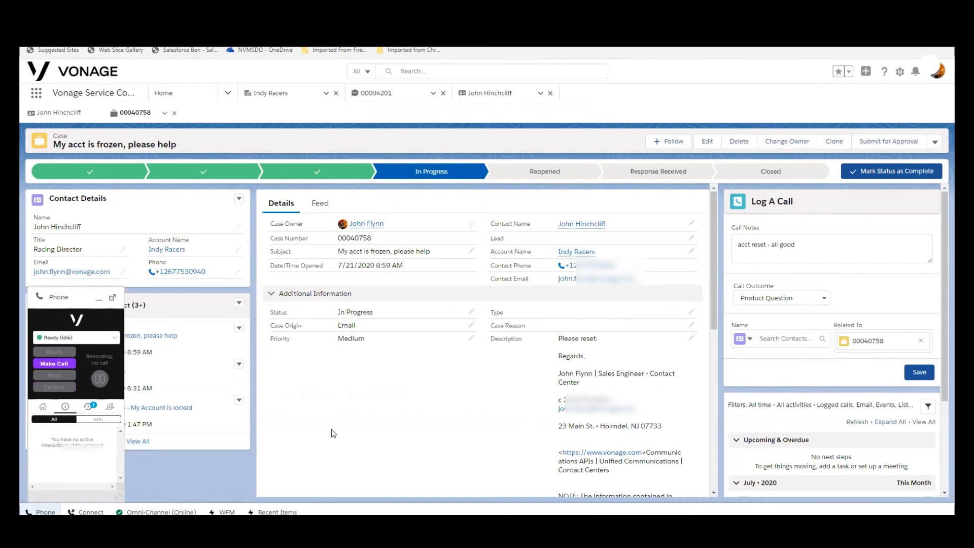
mouse_move(81, 300)
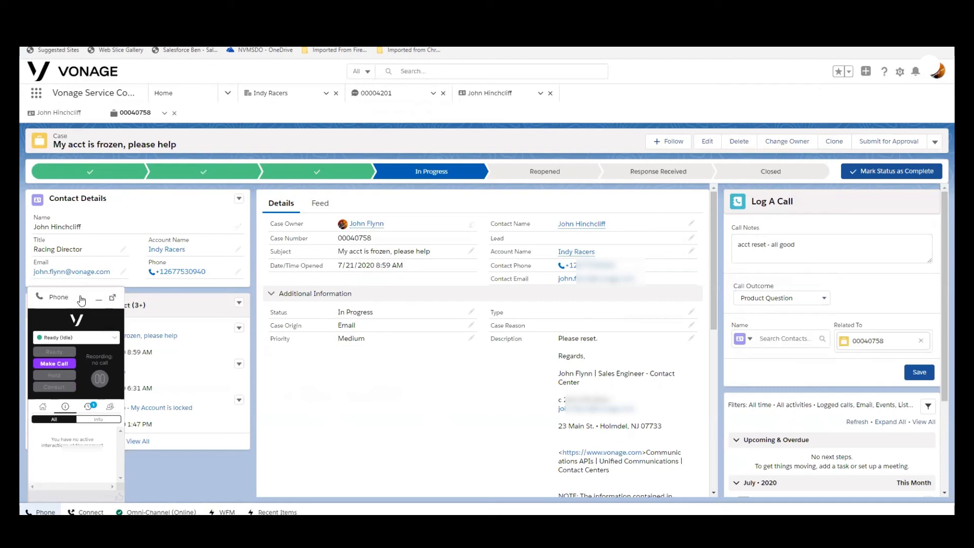
mouse_move(95, 299)
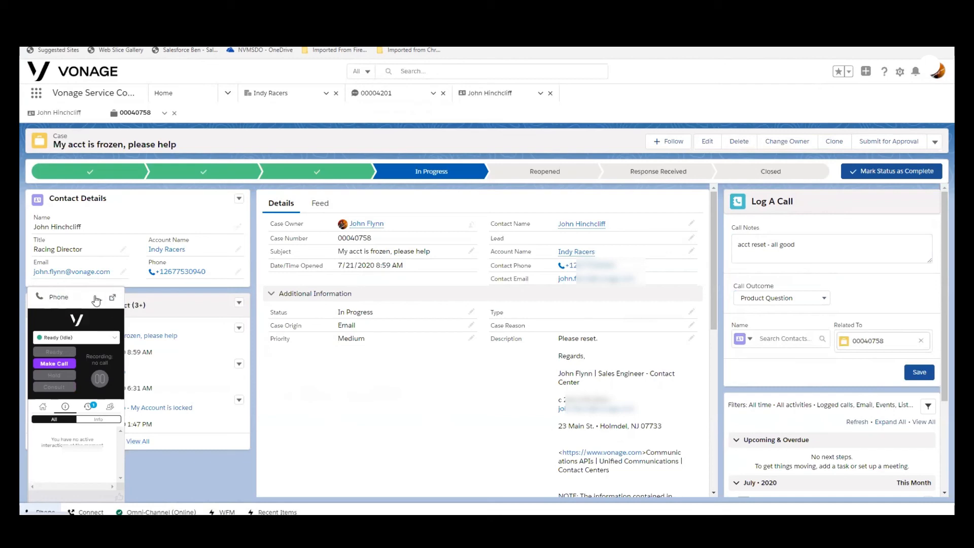
mouse_move(85, 245)
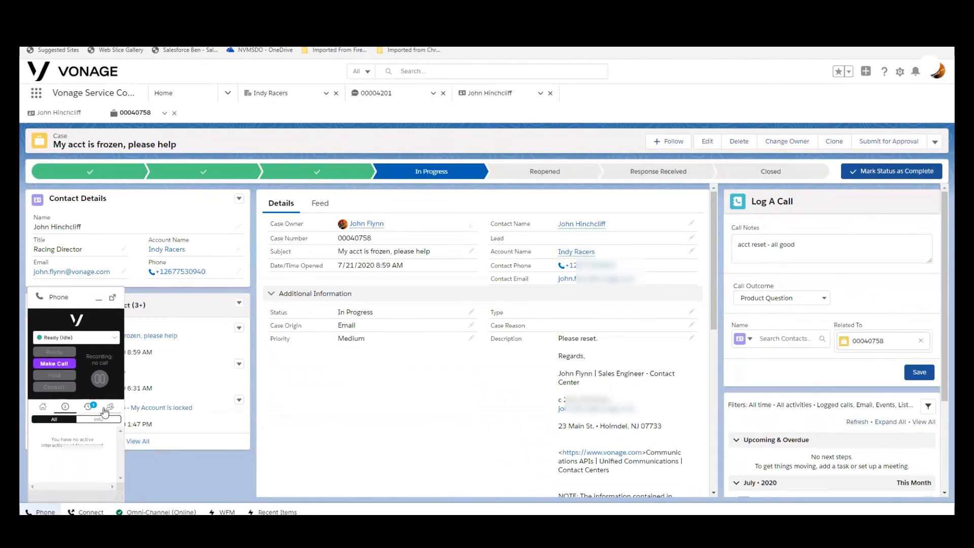
Show the softphone's Priority calls counters, with zero calls waiting
left_click(110, 407)
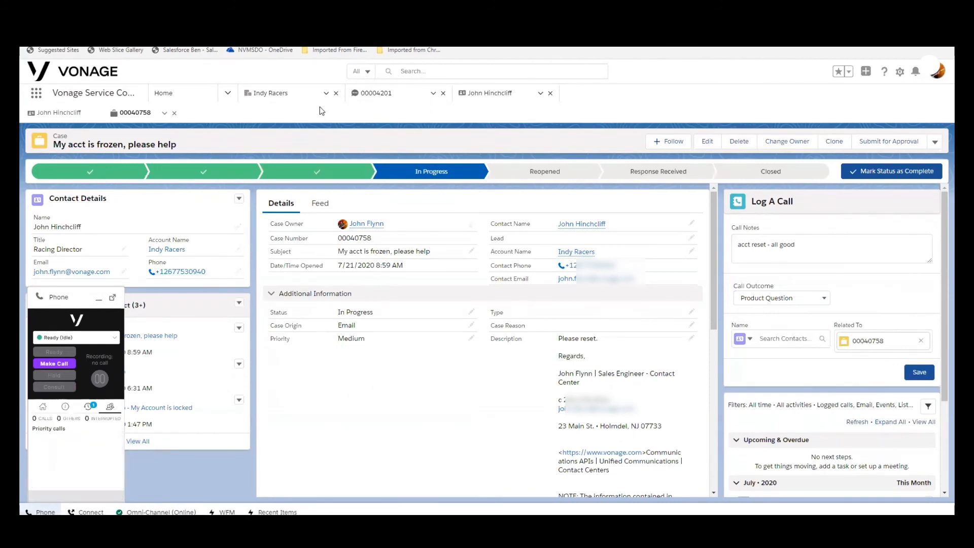
mouse_move(622, 128)
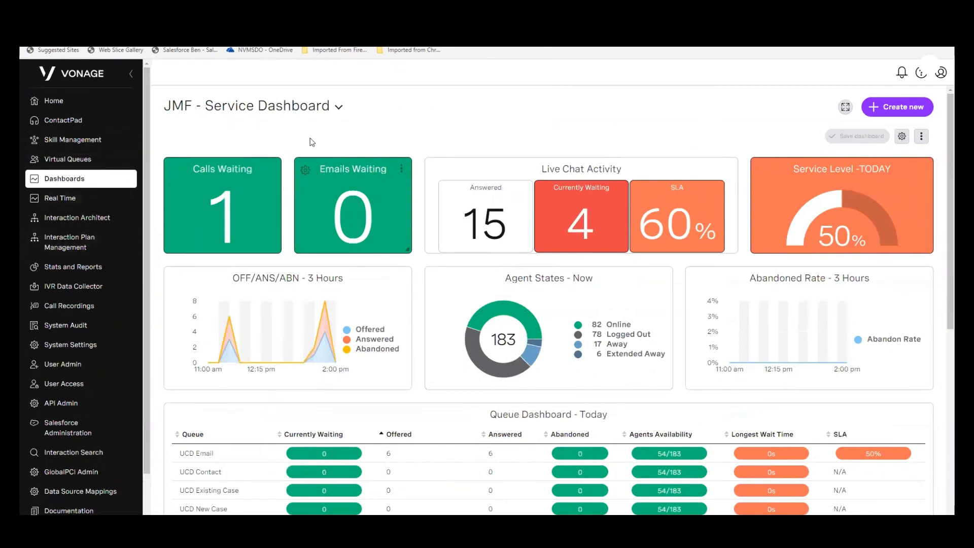
mouse_move(260, 136)
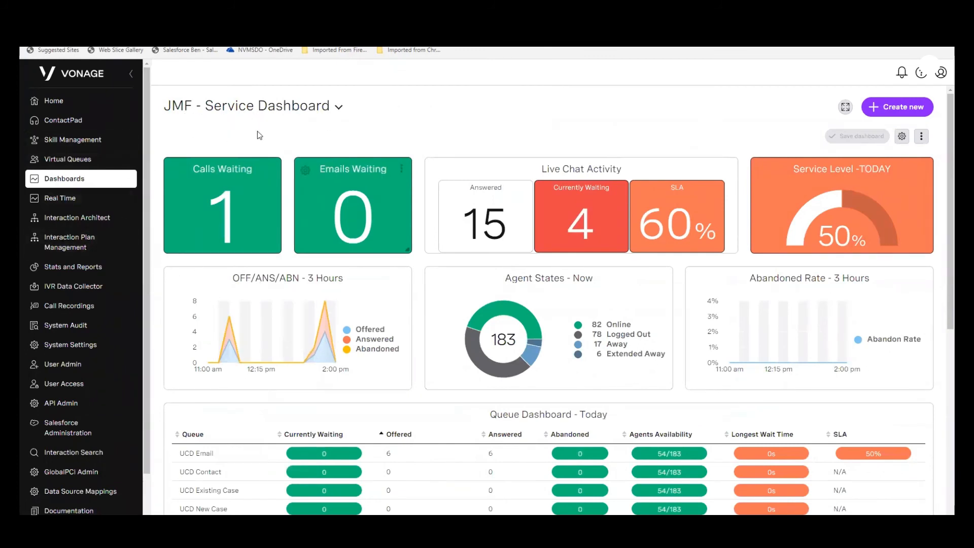
mouse_move(636, 191)
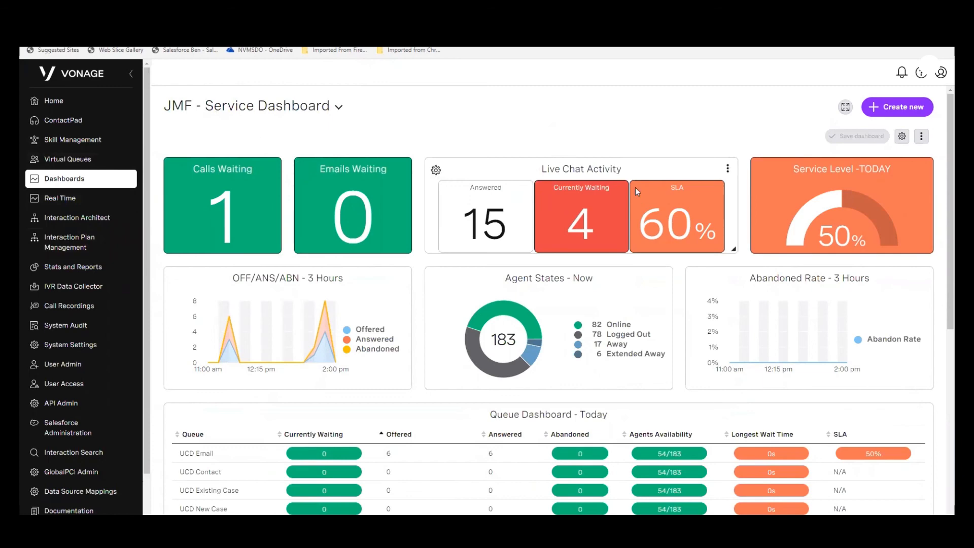
mouse_move(816, 199)
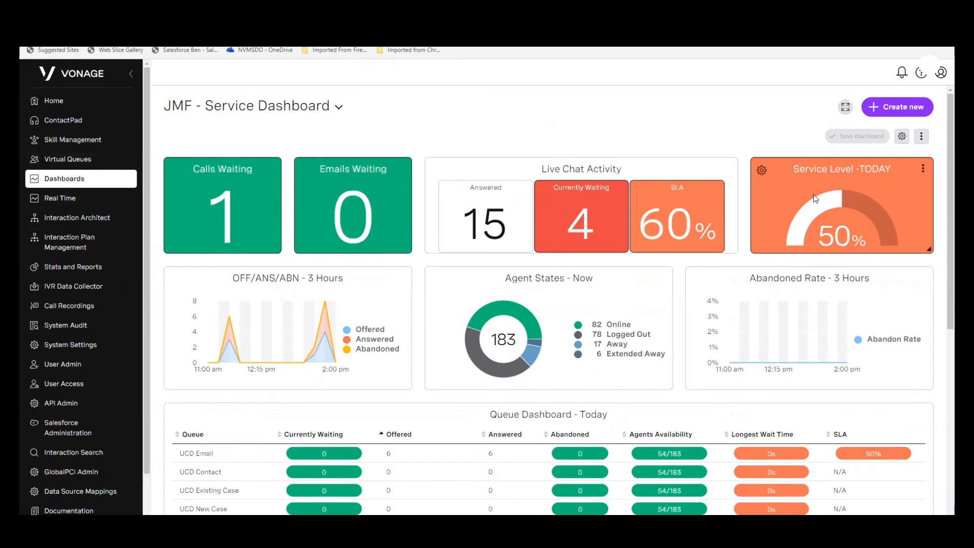
Scroll through the JMF - Service Dashboard to view the Queue Dashboard and Agent Summary Table
scroll("down", 3)
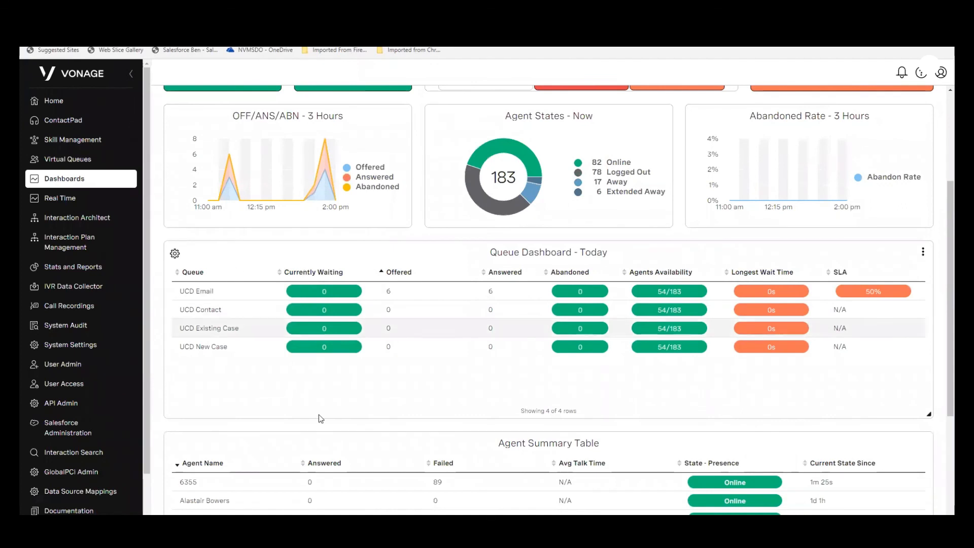
mouse_move(471, 276)
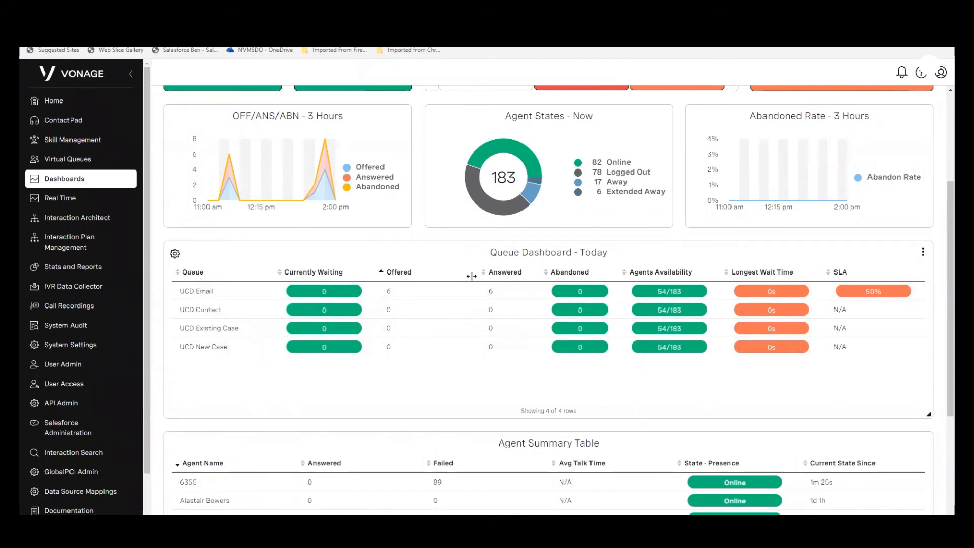
mouse_move(332, 396)
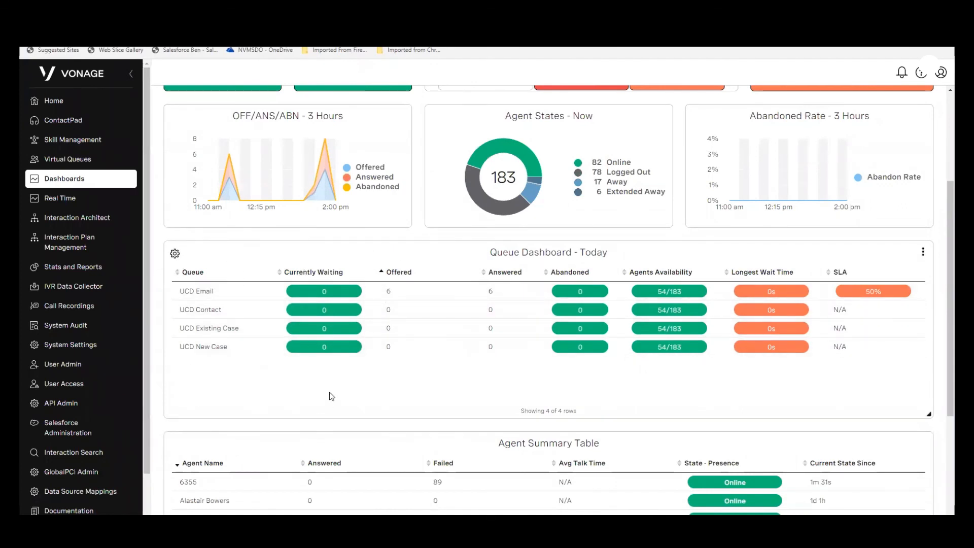
scroll("up", 3)
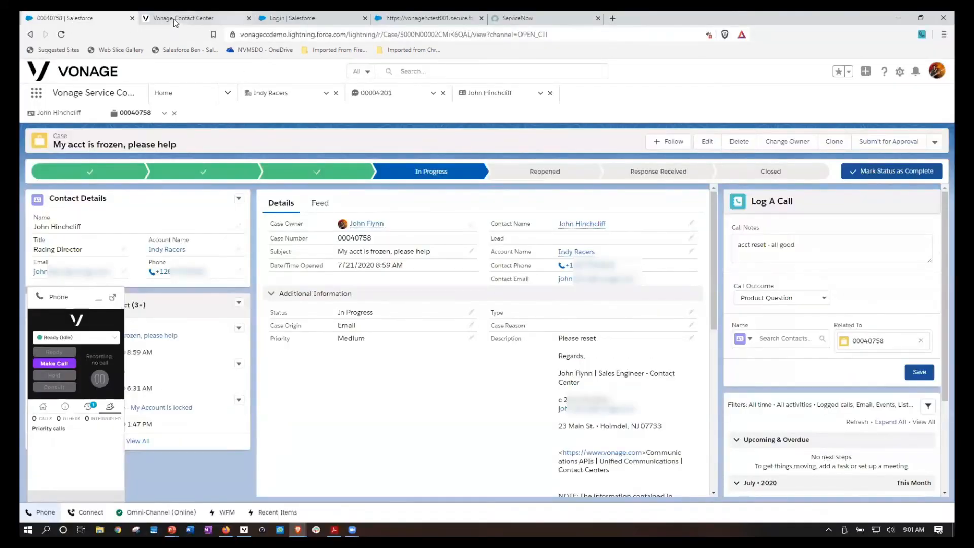
mouse_move(183, 18)
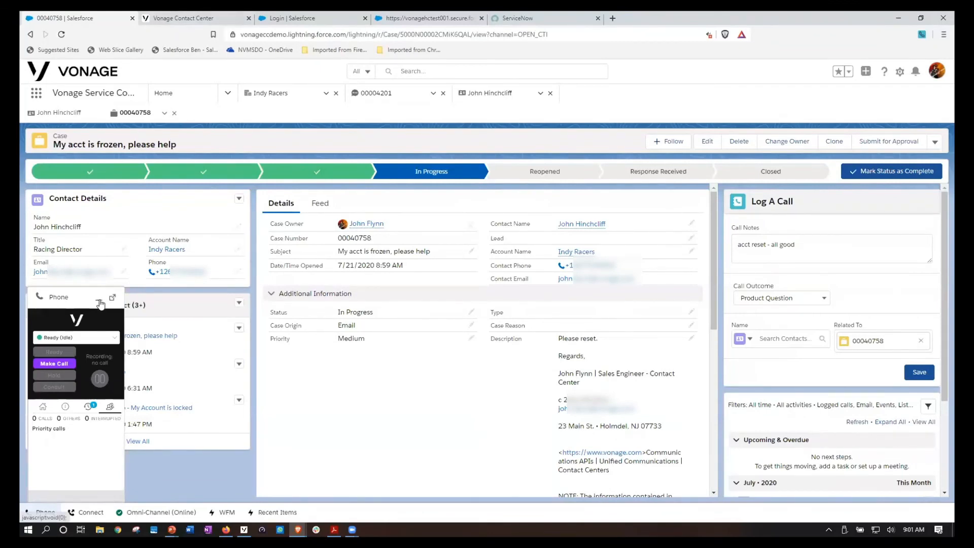
mouse_move(113, 297)
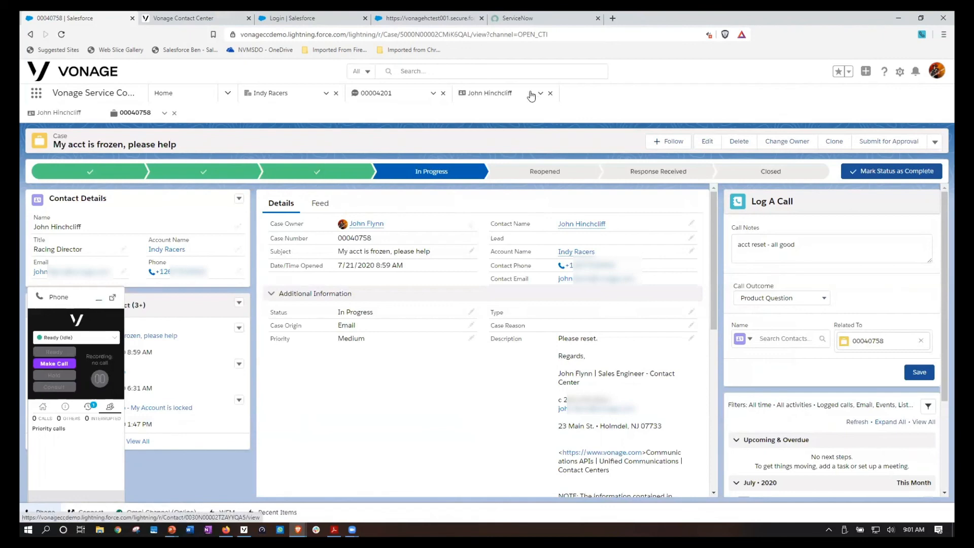
mouse_move(549, 66)
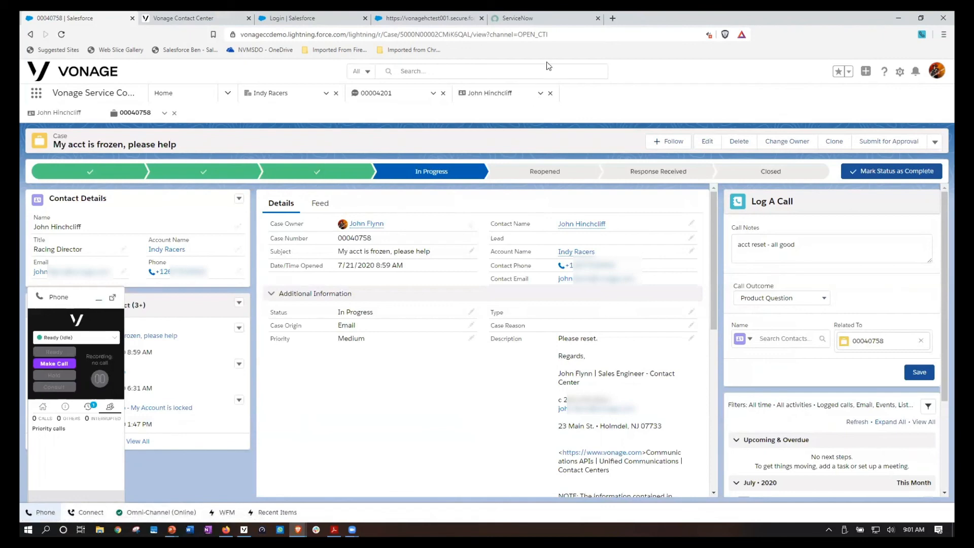